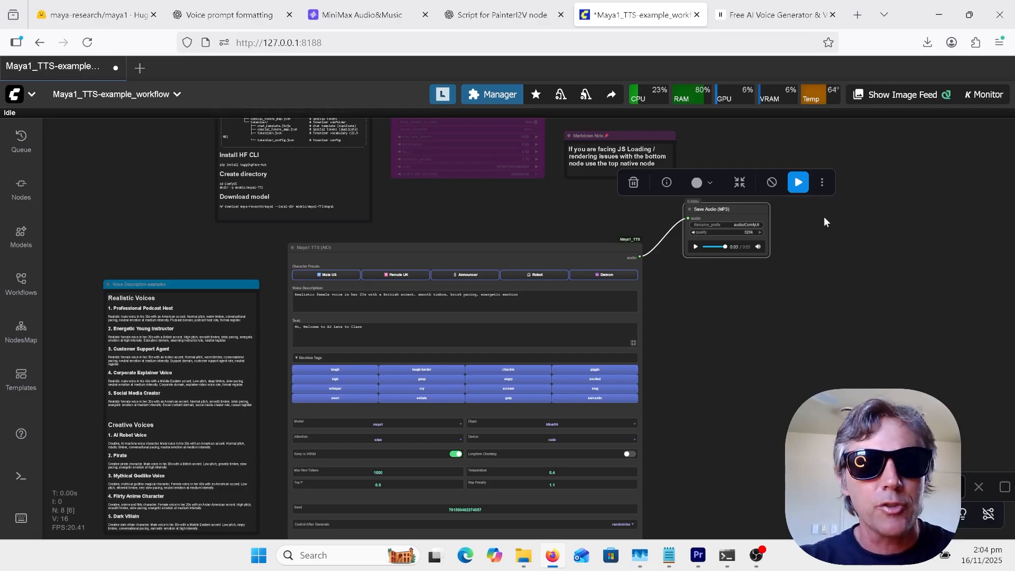
mouse_move(841, 221)
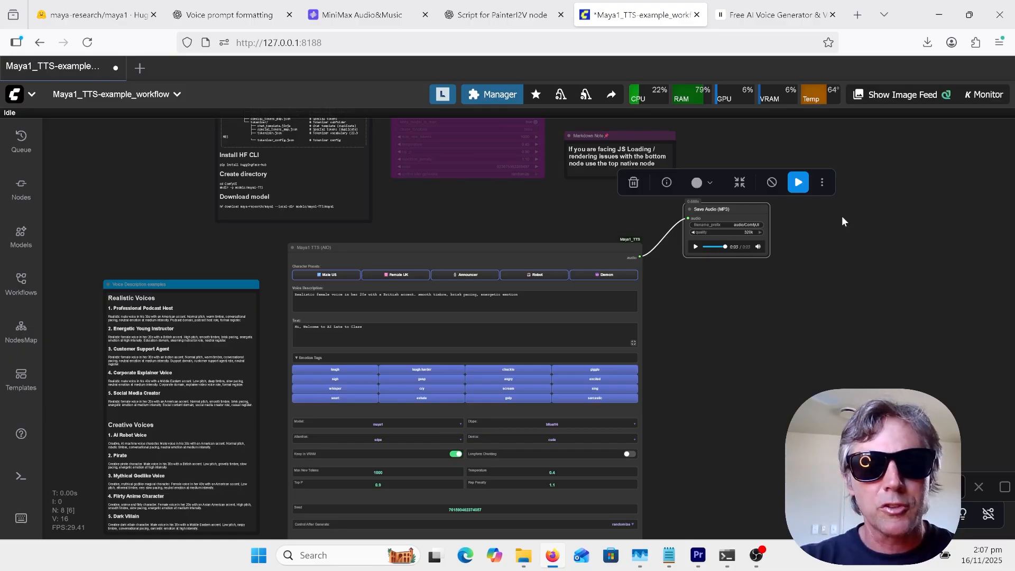
Scroll the Maya1 model card down to play the Energetic Female Event Host demo.
left_click(94, 14)
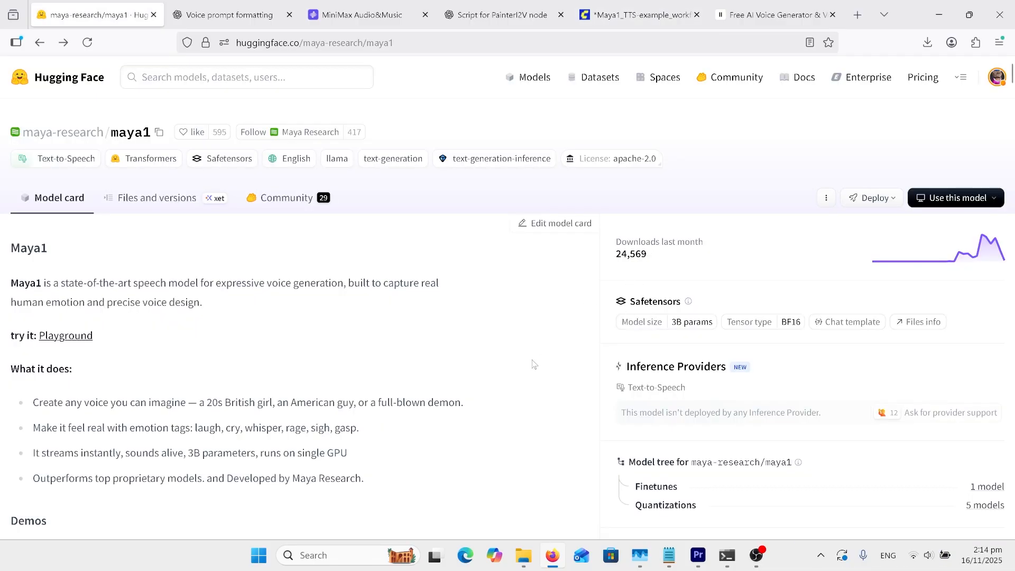
scroll("down", 3)
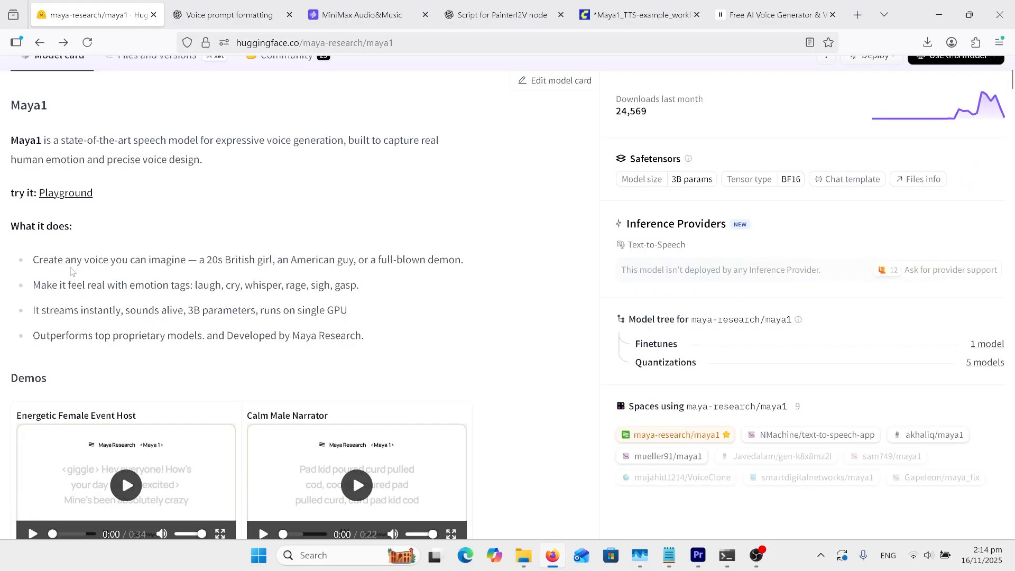
mouse_move(203, 271)
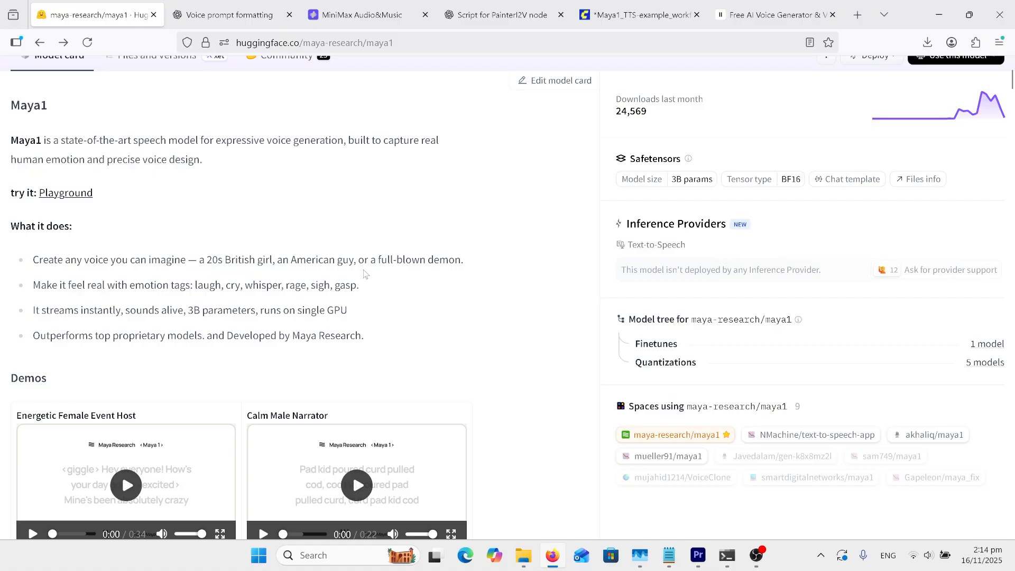
mouse_move(91, 212)
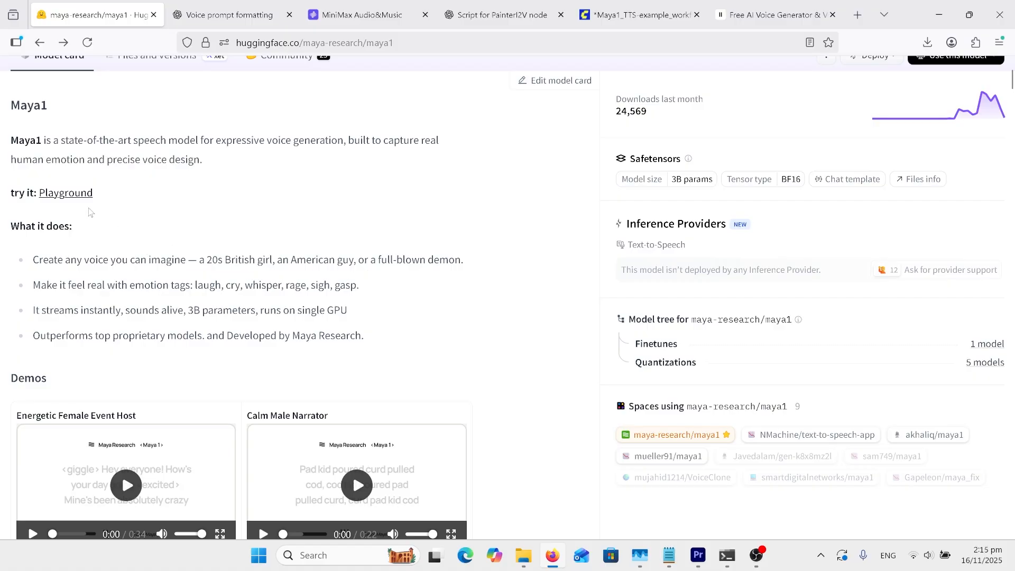
mouse_move(170, 302)
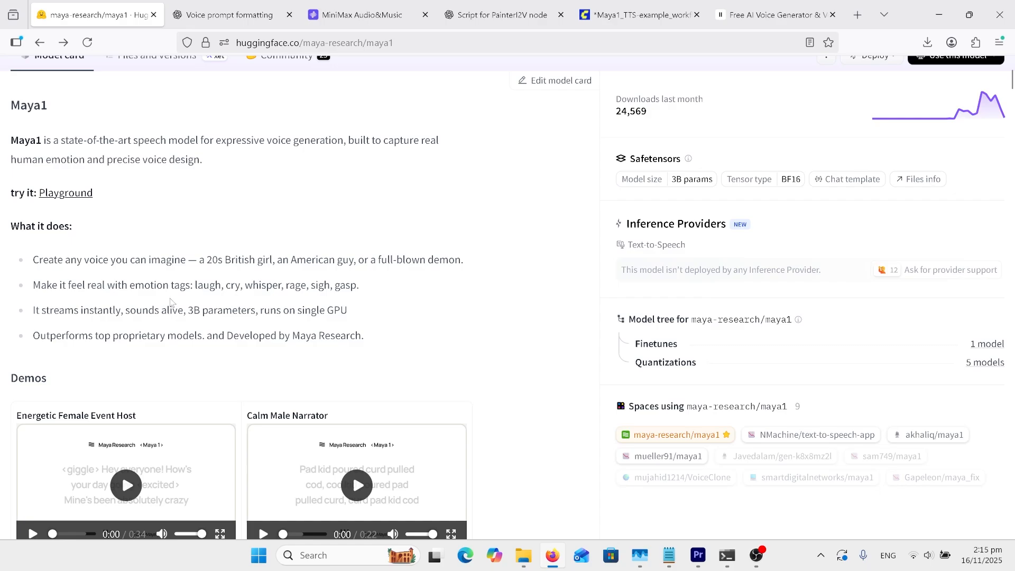
mouse_move(287, 300)
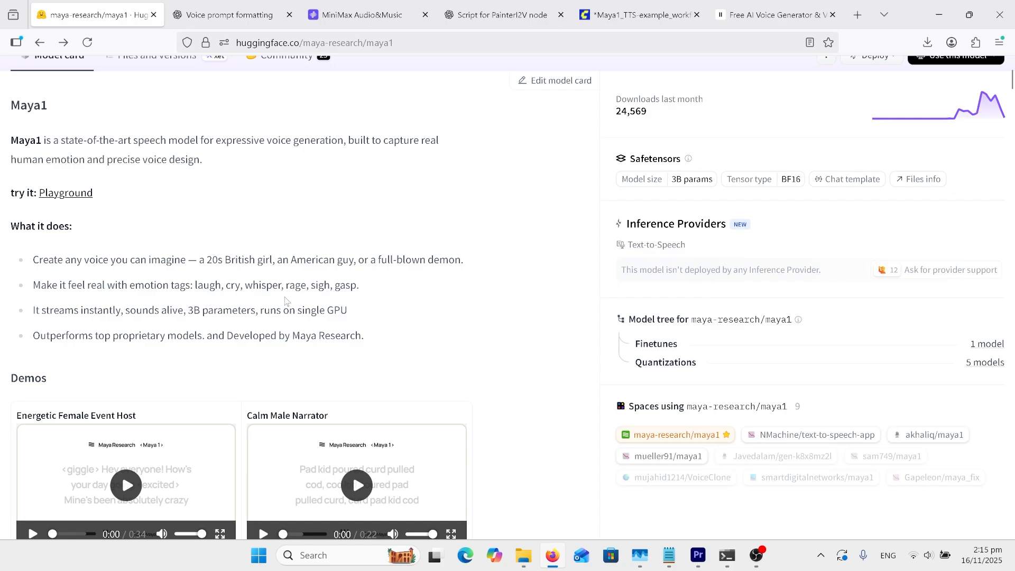
mouse_move(435, 300)
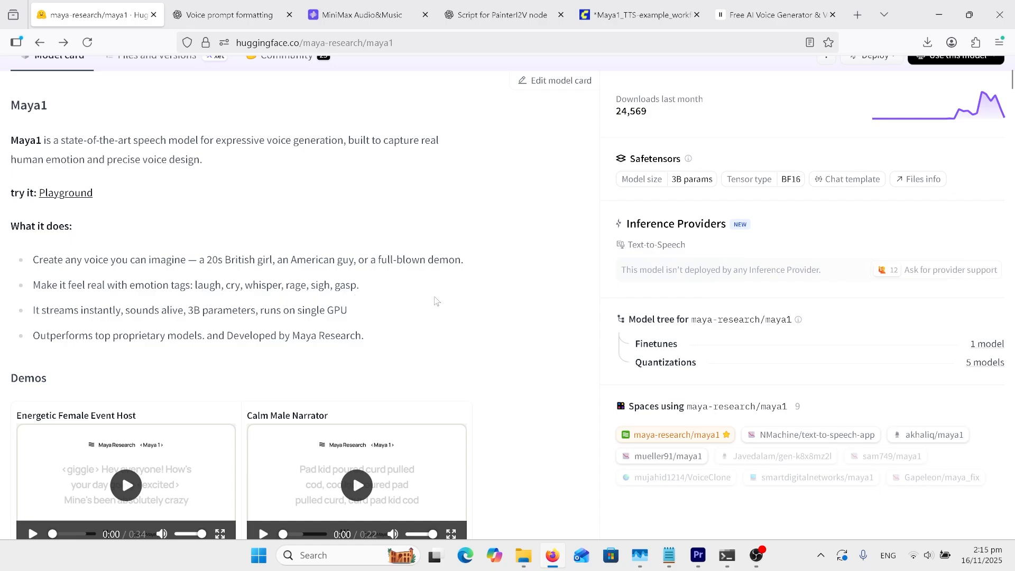
scroll("down", 3)
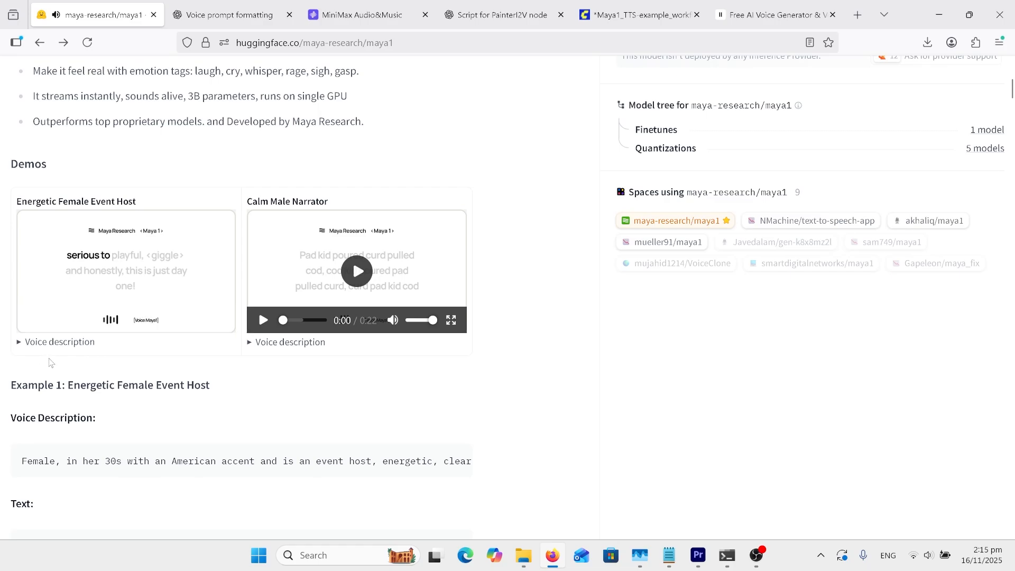
Scroll through voice description Examples 1–4 to the Mythical Goddess description's end.
scroll("down", 3)
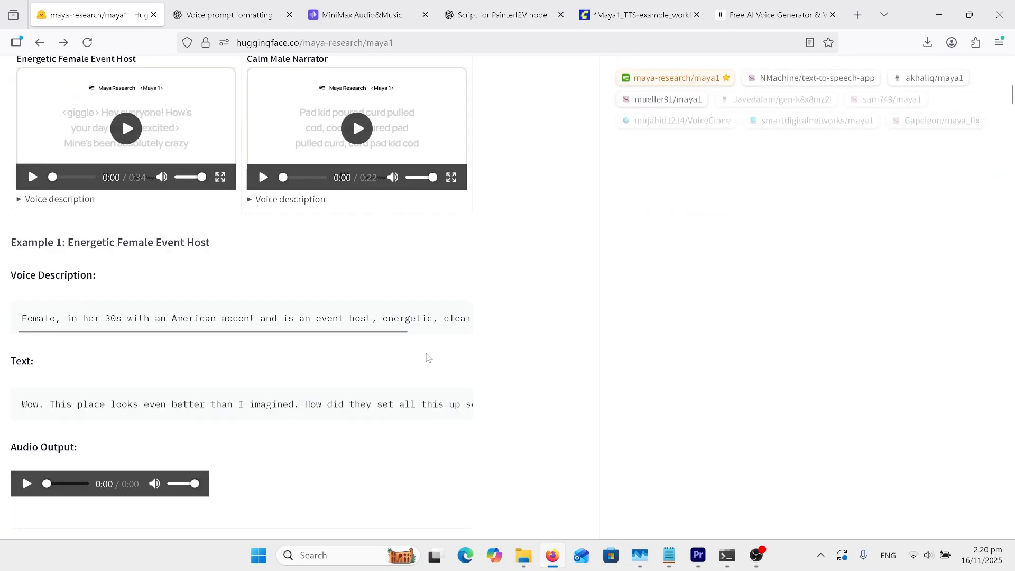
scroll("down", 3)
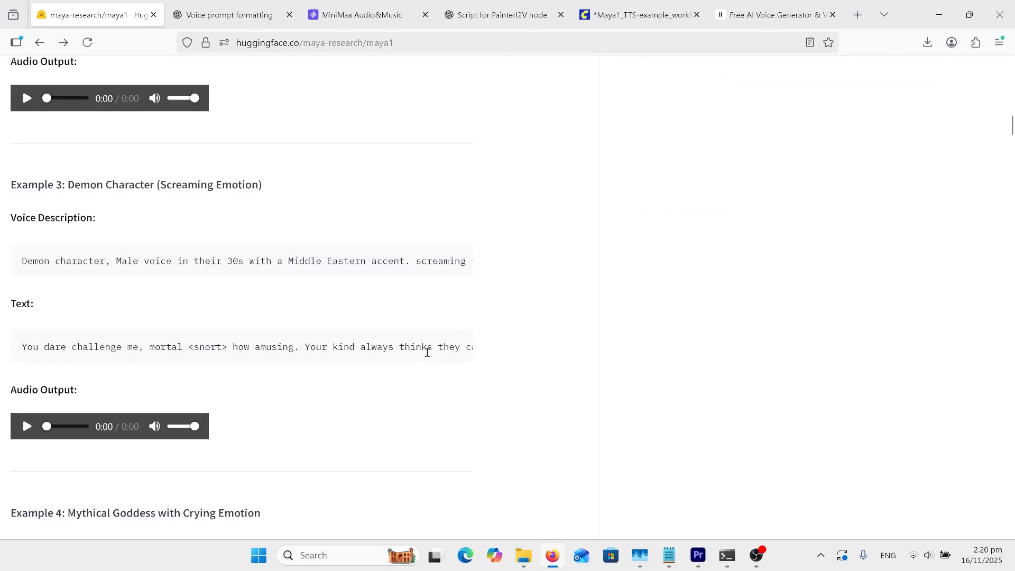
scroll("down", 3)
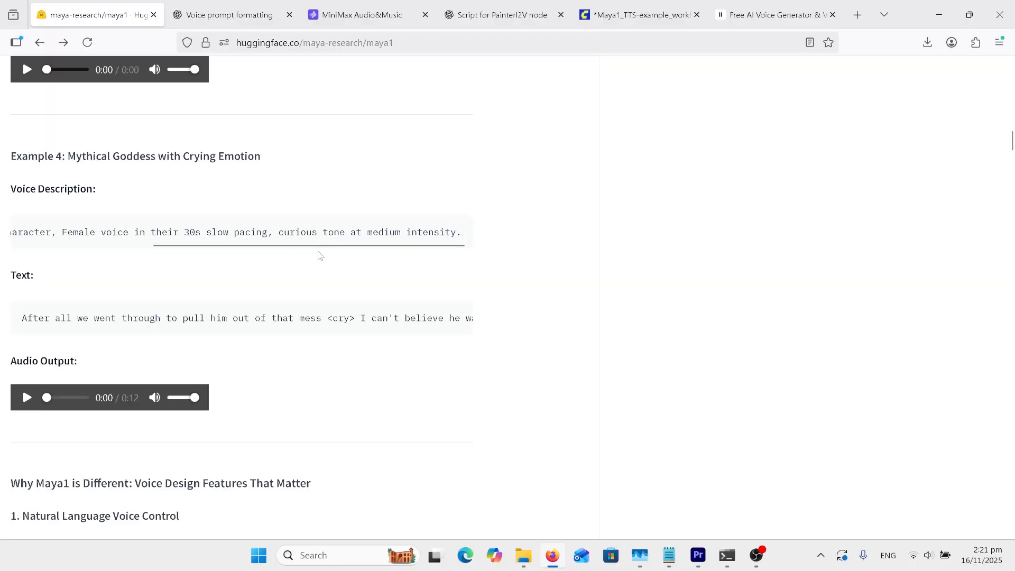
left_click(27, 397)
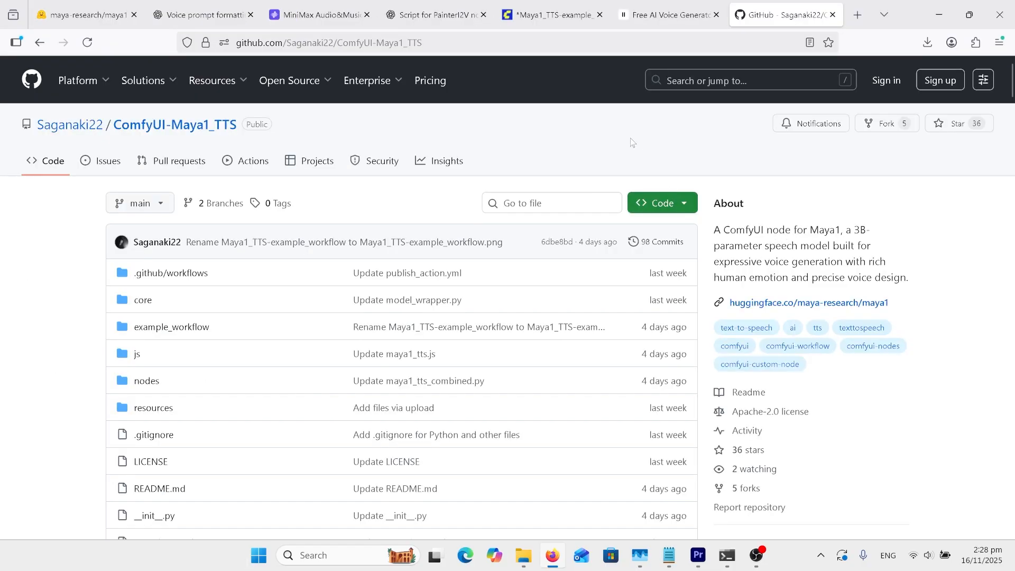
mouse_move(174, 125)
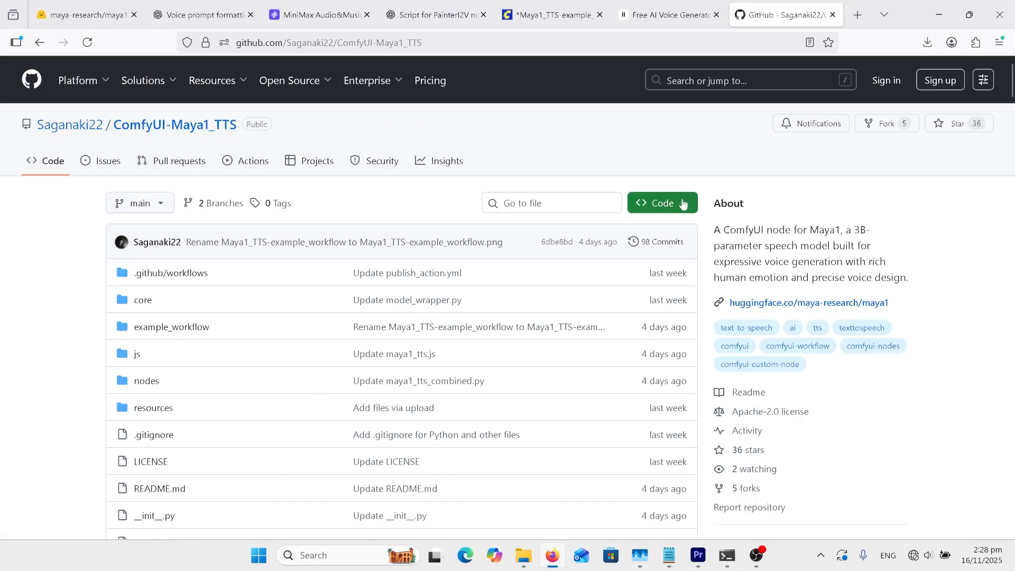
View the ComfyUI-Maya1_TTS repo's HTTPS clone address, then dismiss the Code menu.
left_click(661, 202)
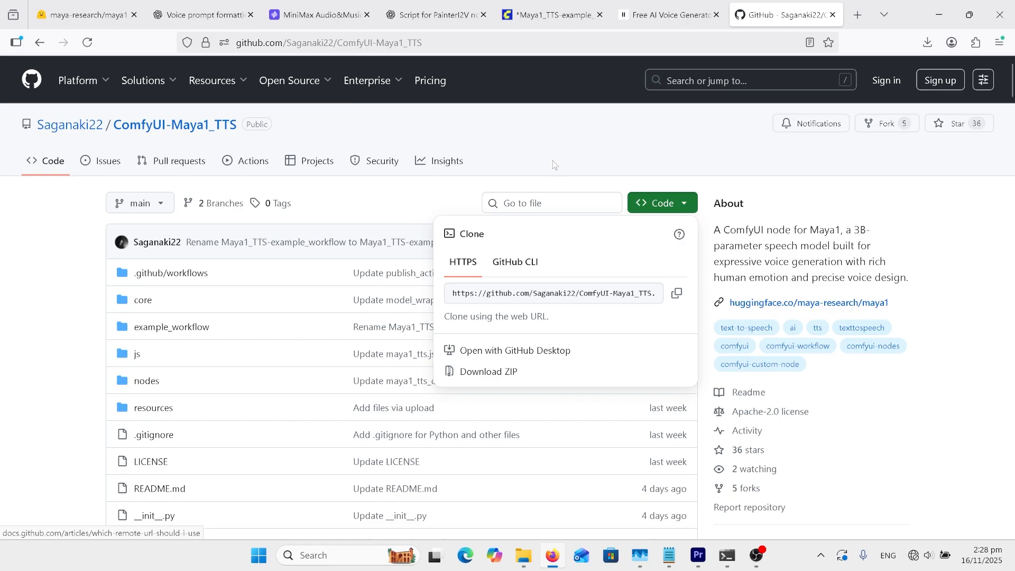
left_click(555, 147)
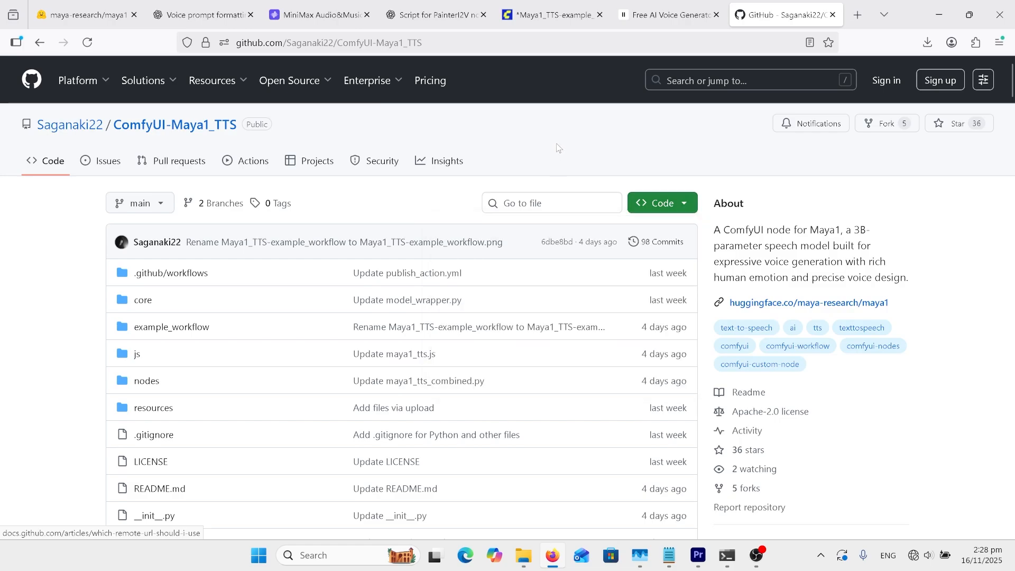
mouse_move(544, 185)
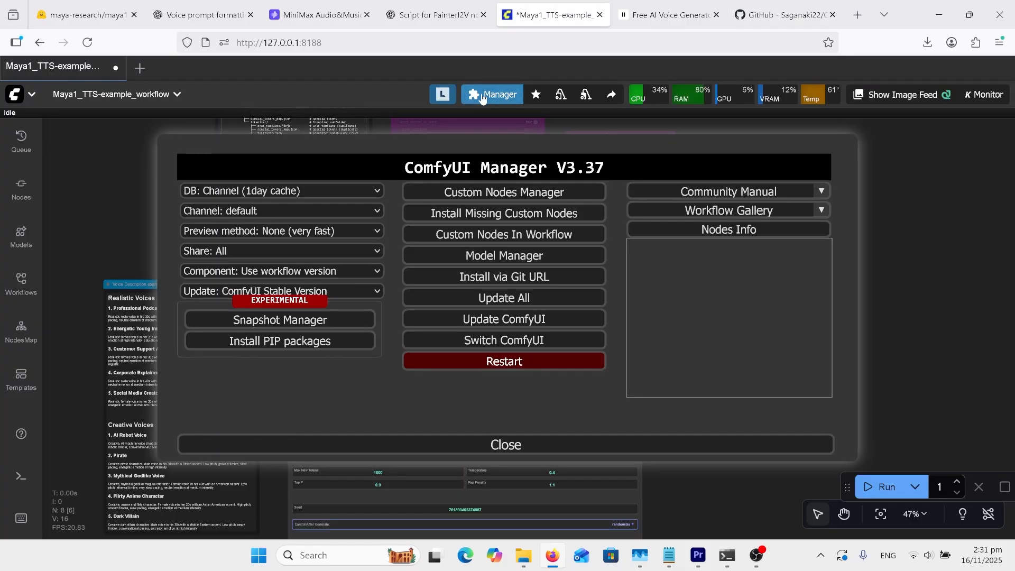
Filter the Custom Nodes Manager list by 'maya' to find Maya1 TTS.
left_click(502, 191)
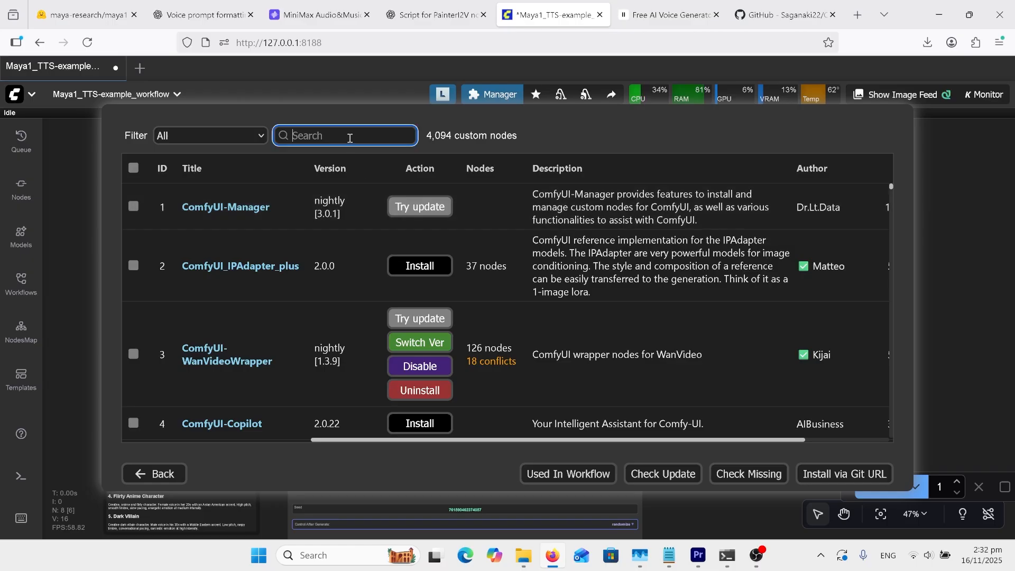
type("maya")
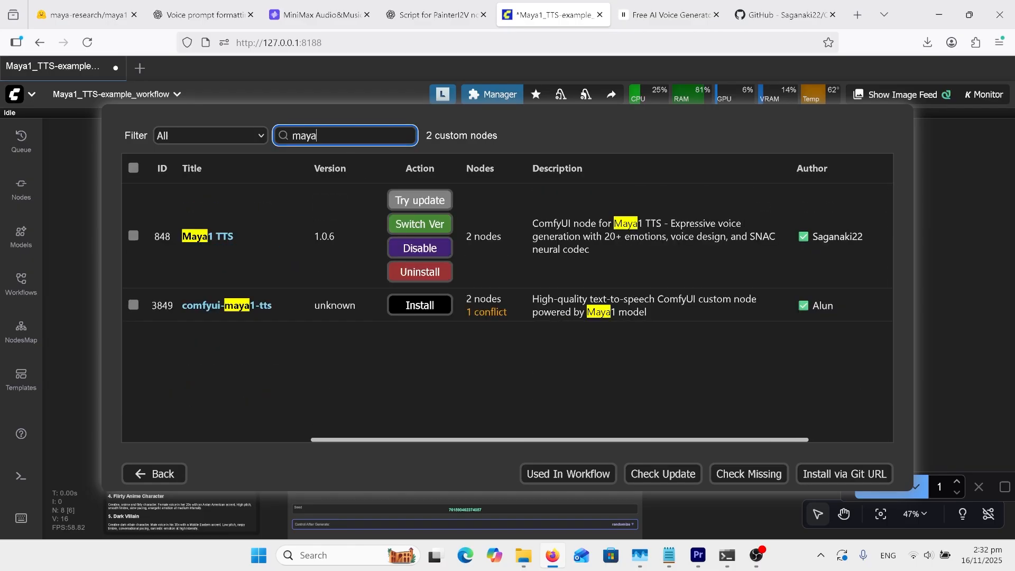
mouse_move(271, 246)
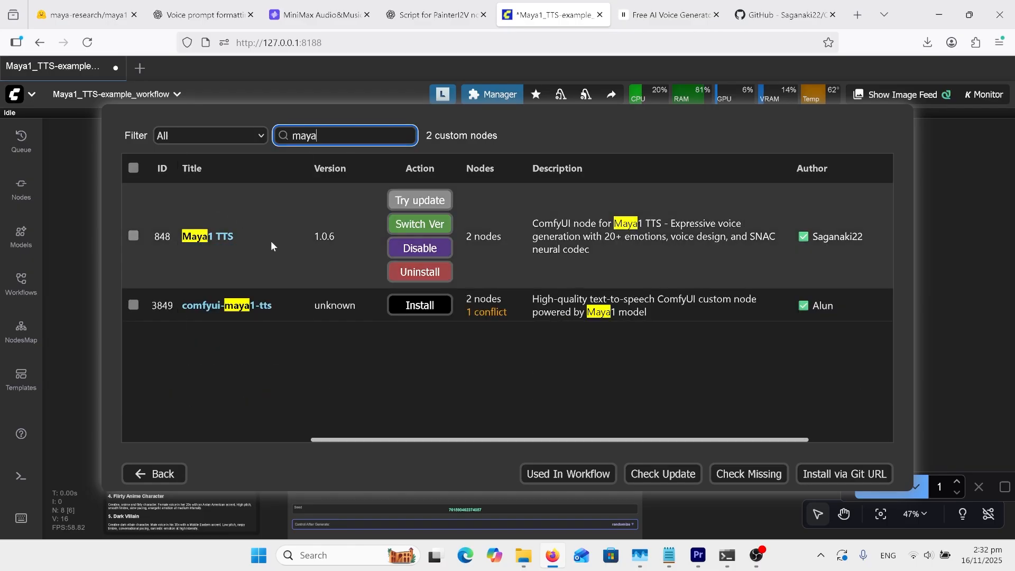
mouse_move(833, 253)
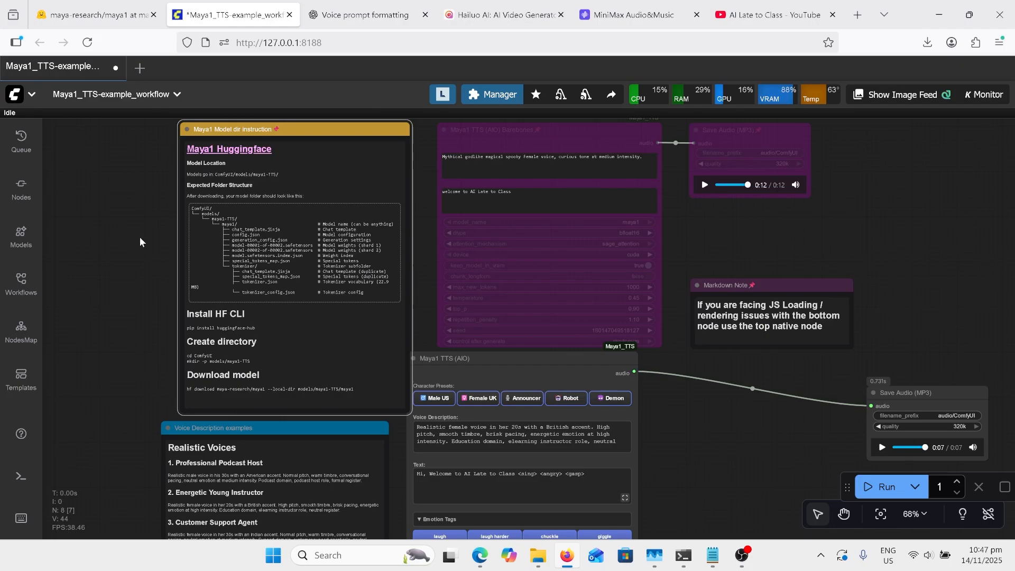
Scroll the maya1 files list past the two safetensors weights, then return to GitHub.
left_click(94, 14)
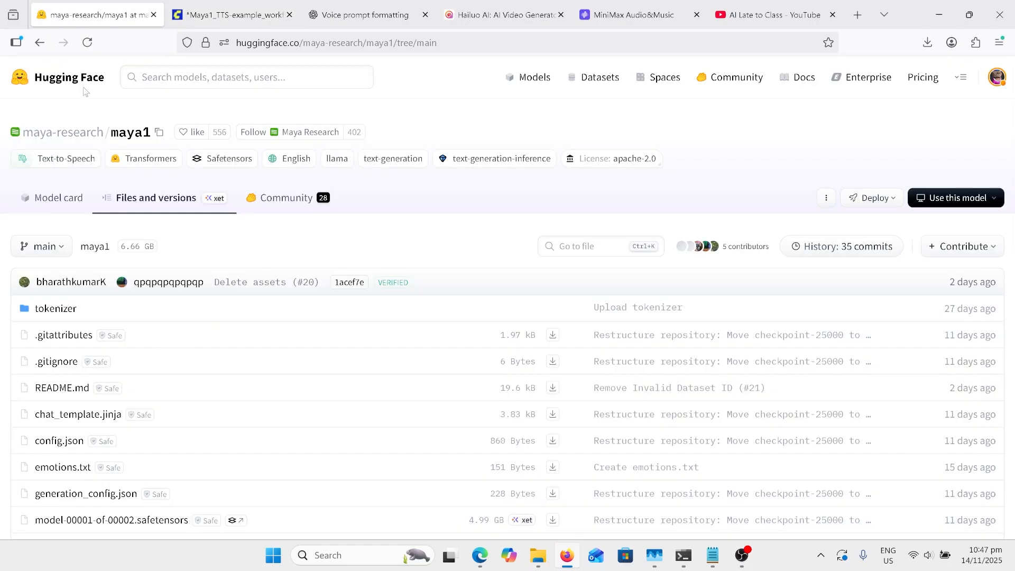
scroll("down", 3)
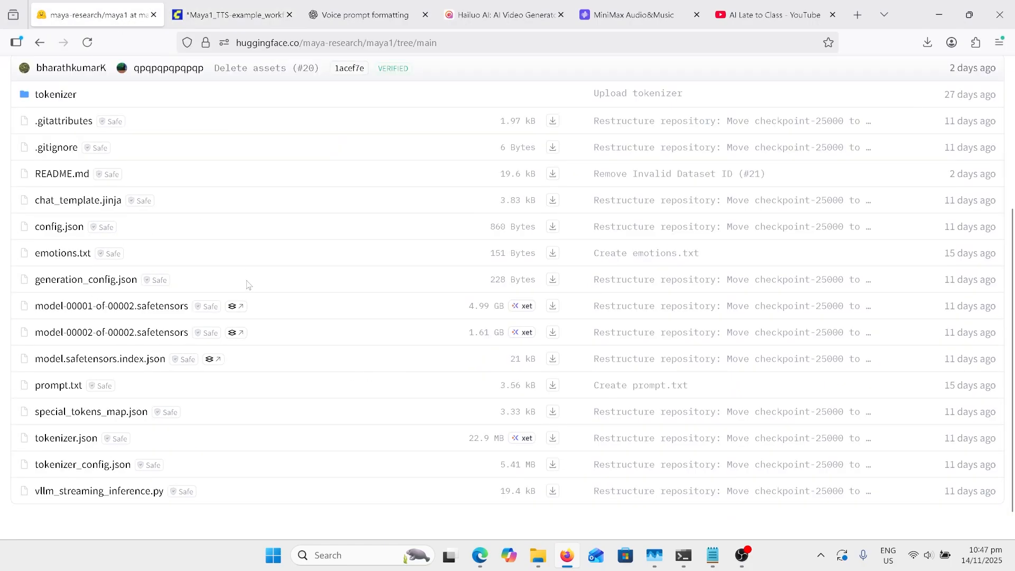
mouse_move(213, 177)
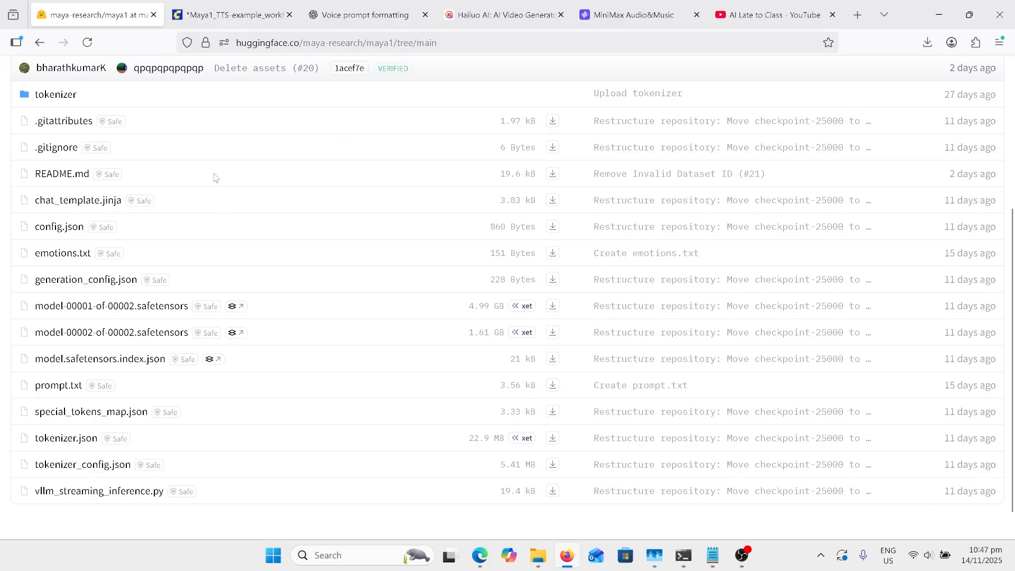
left_click(230, 14)
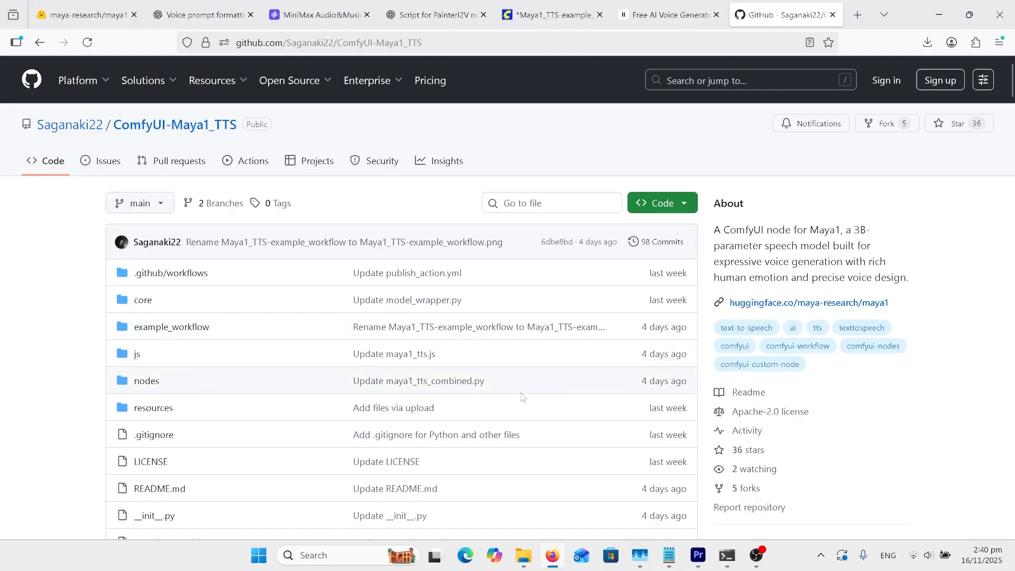
scroll("down", 3)
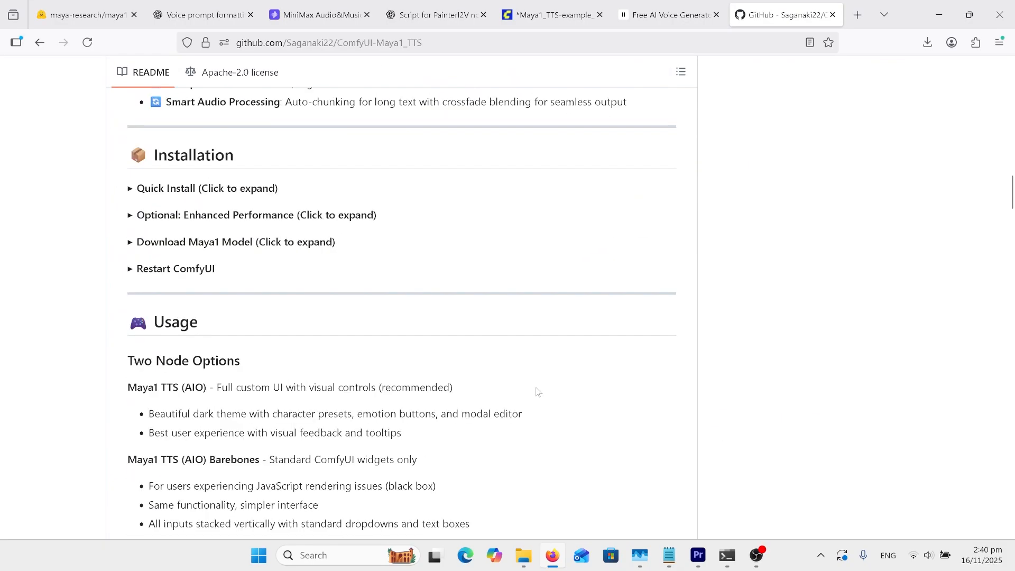
scroll("down", 3)
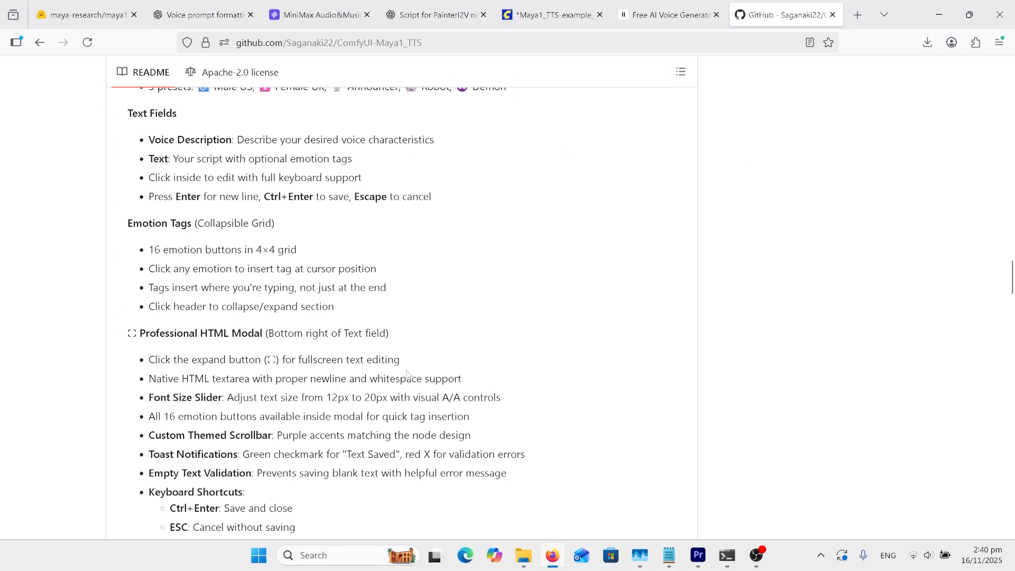
scroll("down", 3)
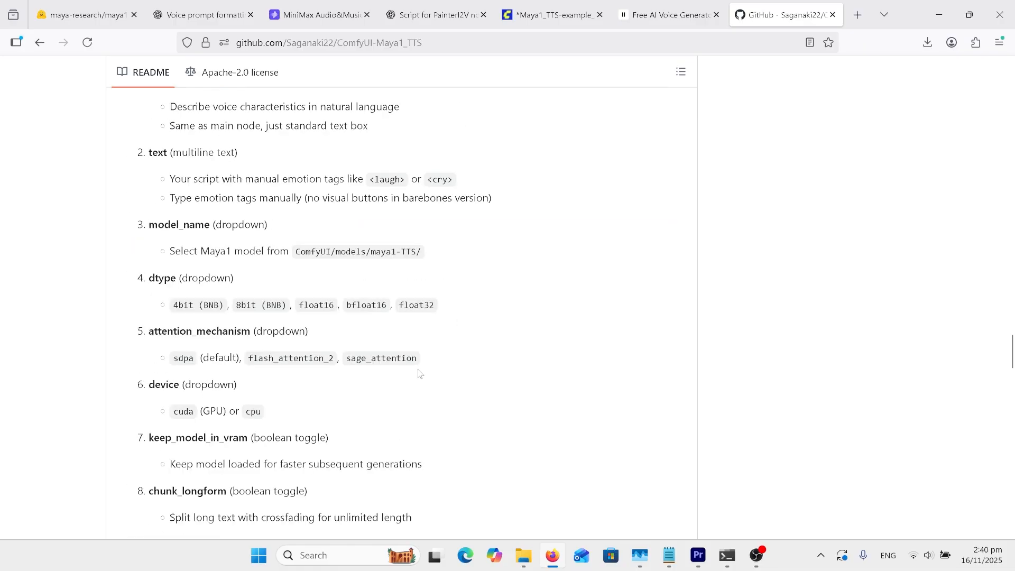
scroll("down", 3)
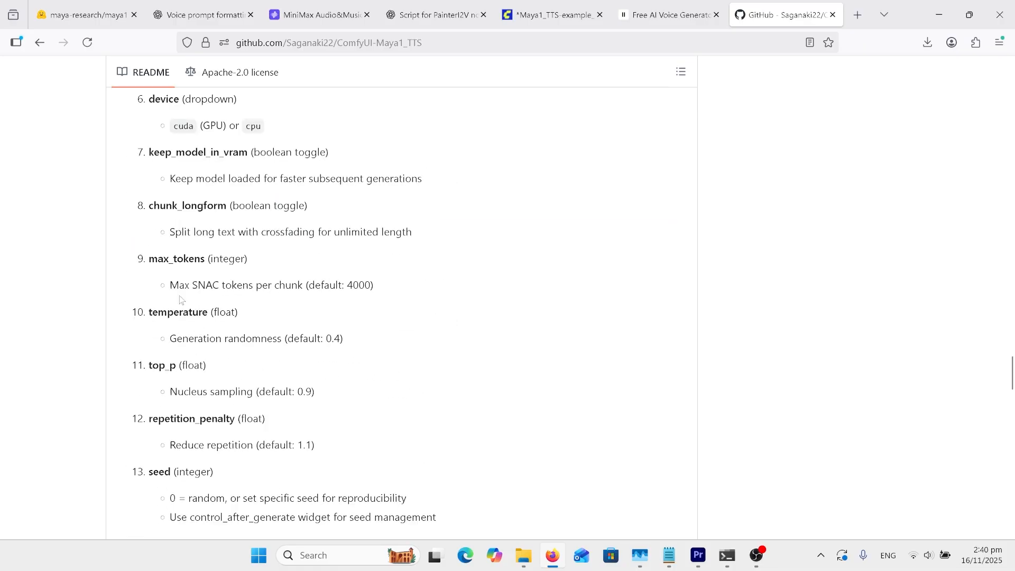
mouse_move(371, 271)
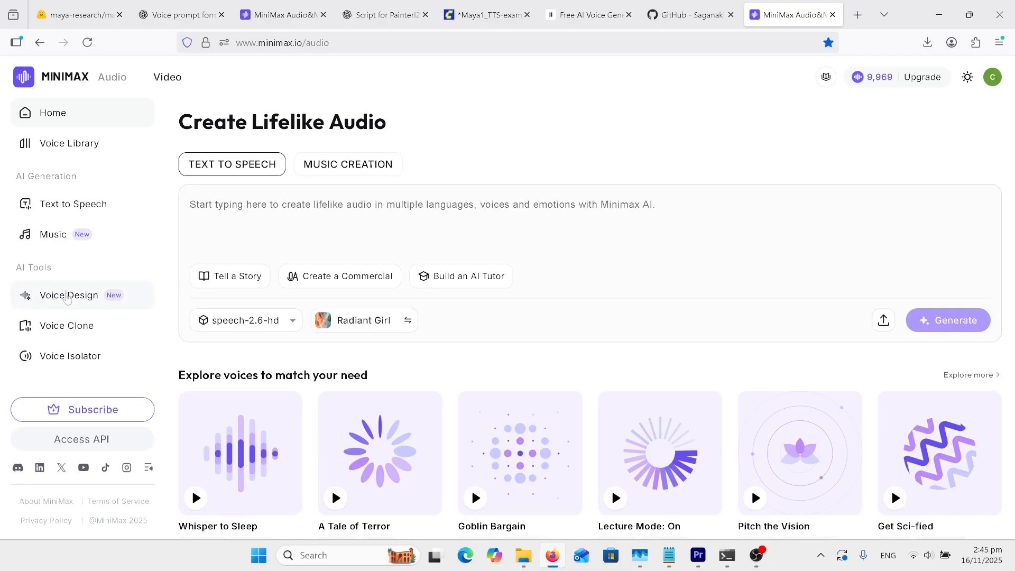
Open MiniMax Voice Design and play the saved warlock voice from My Voices.
left_click(68, 294)
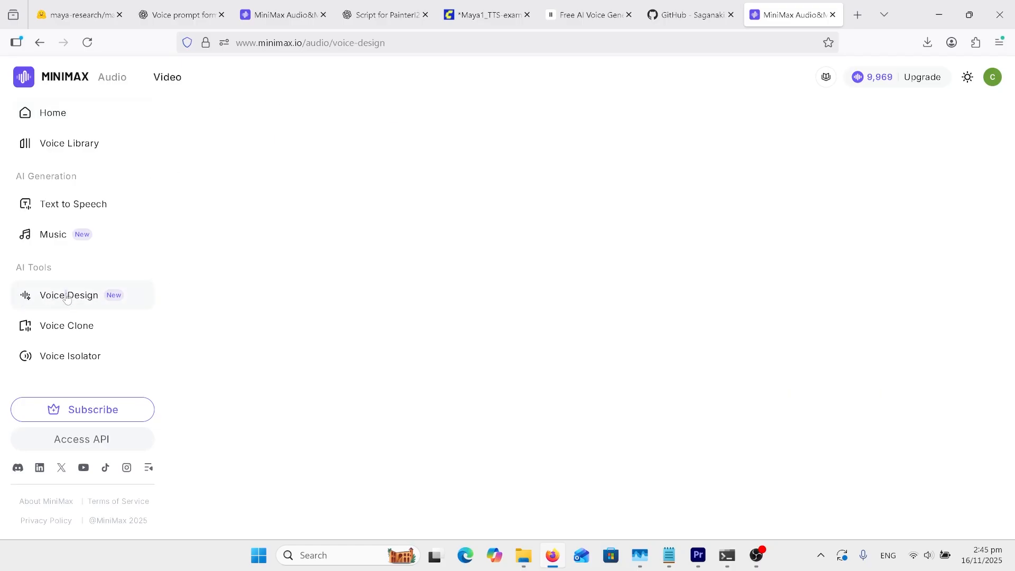
left_click(68, 294)
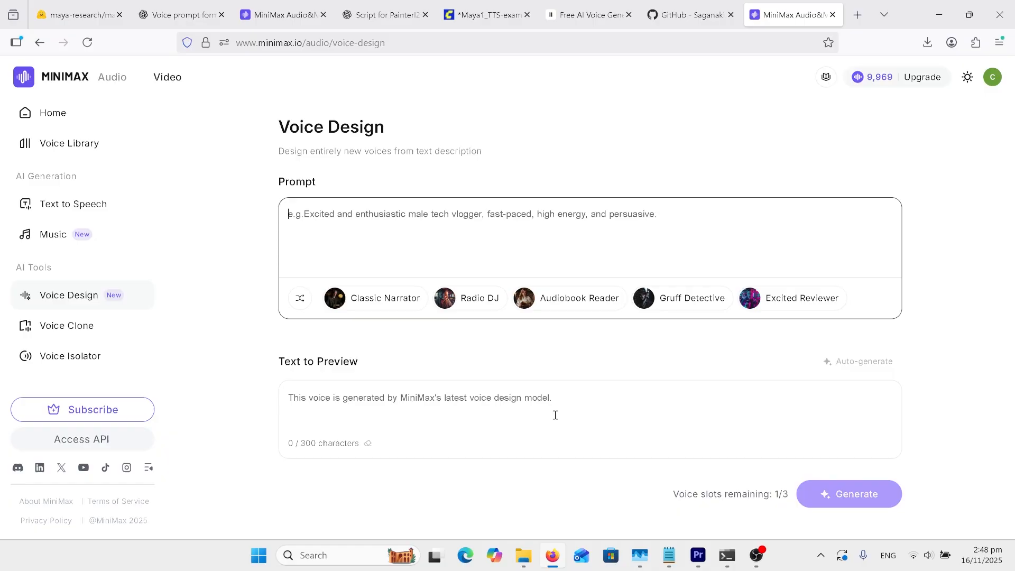
mouse_move(568, 429)
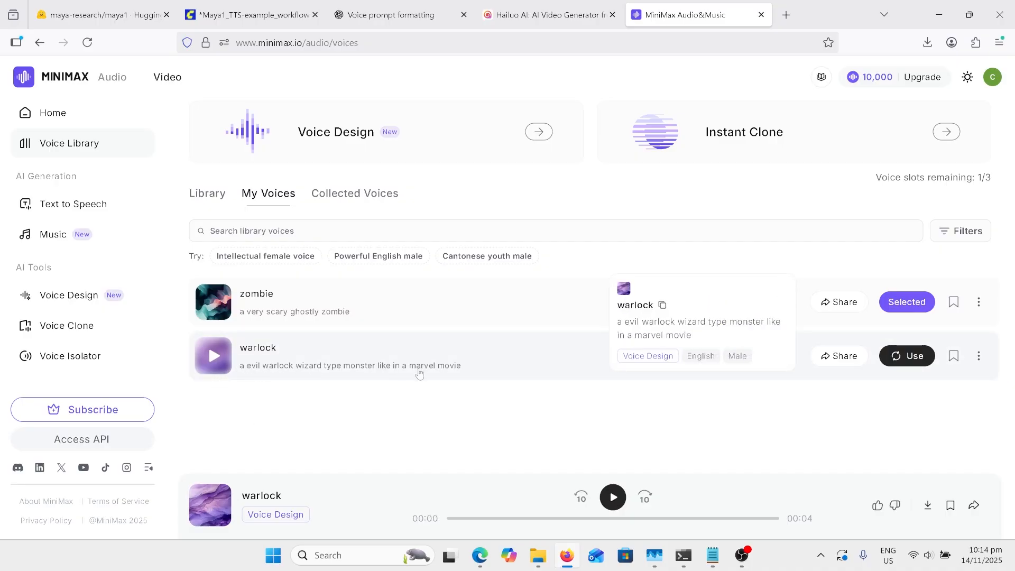
left_click(388, 14)
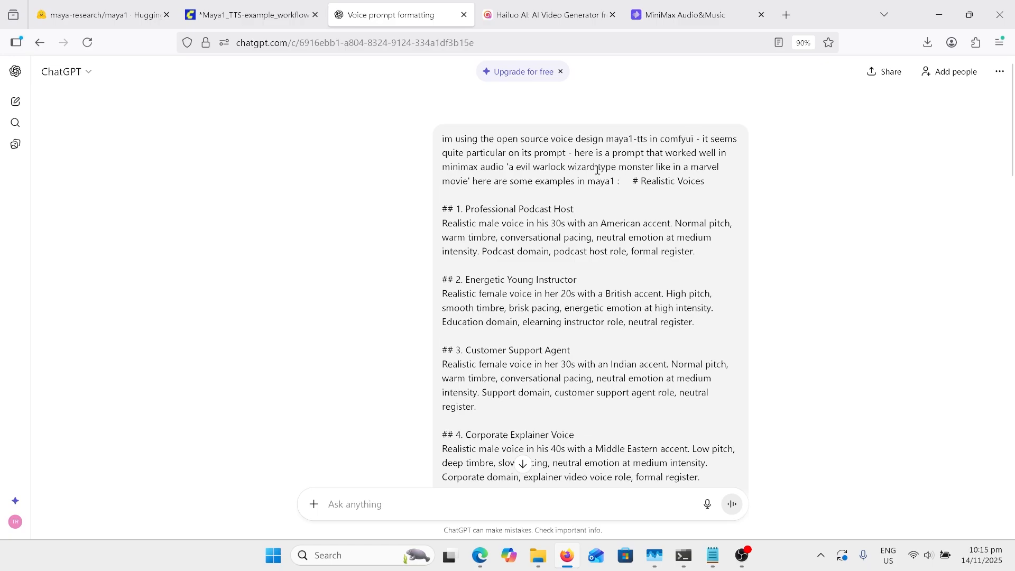
mouse_move(478, 165)
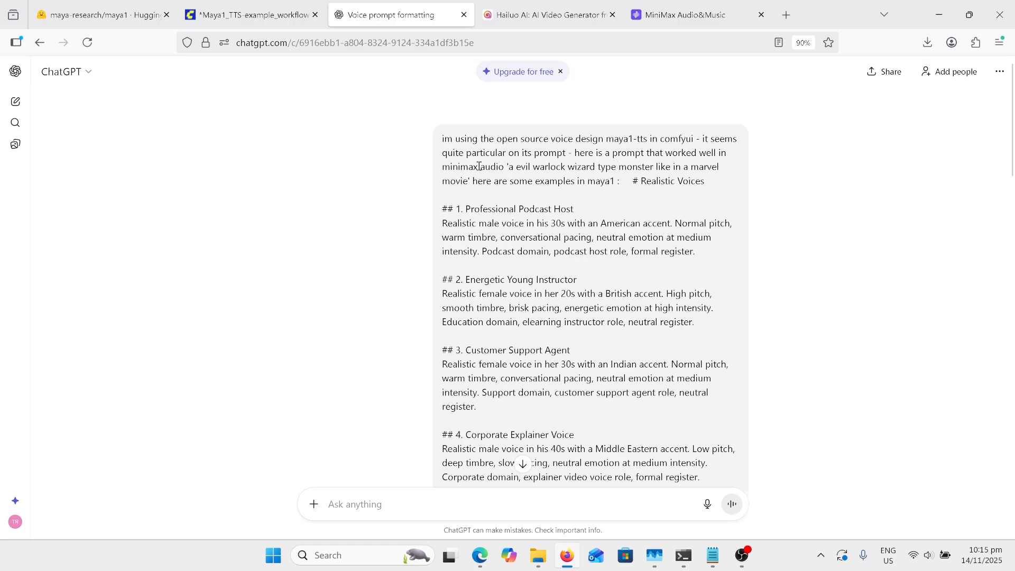
mouse_move(521, 200)
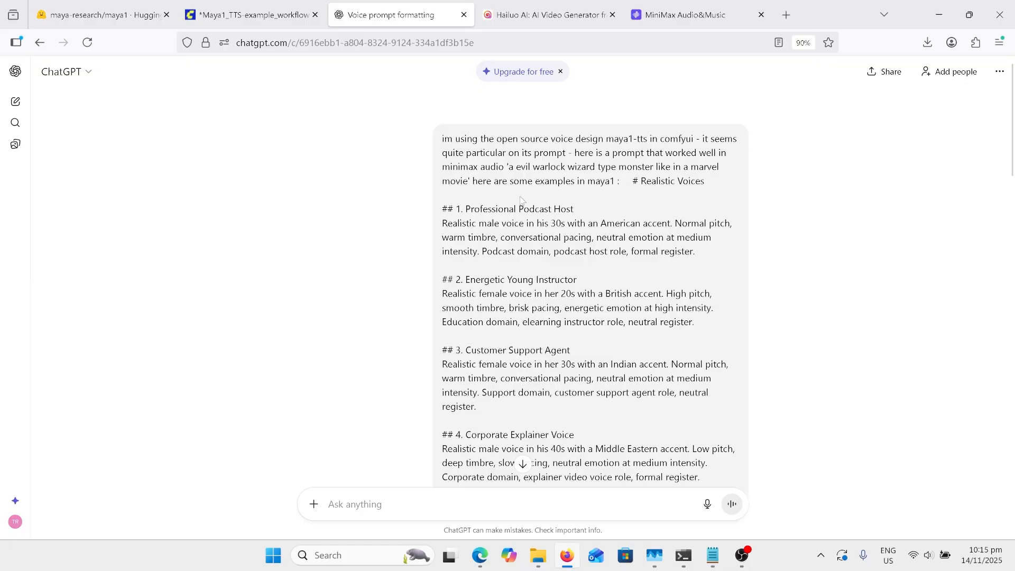
mouse_move(548, 419)
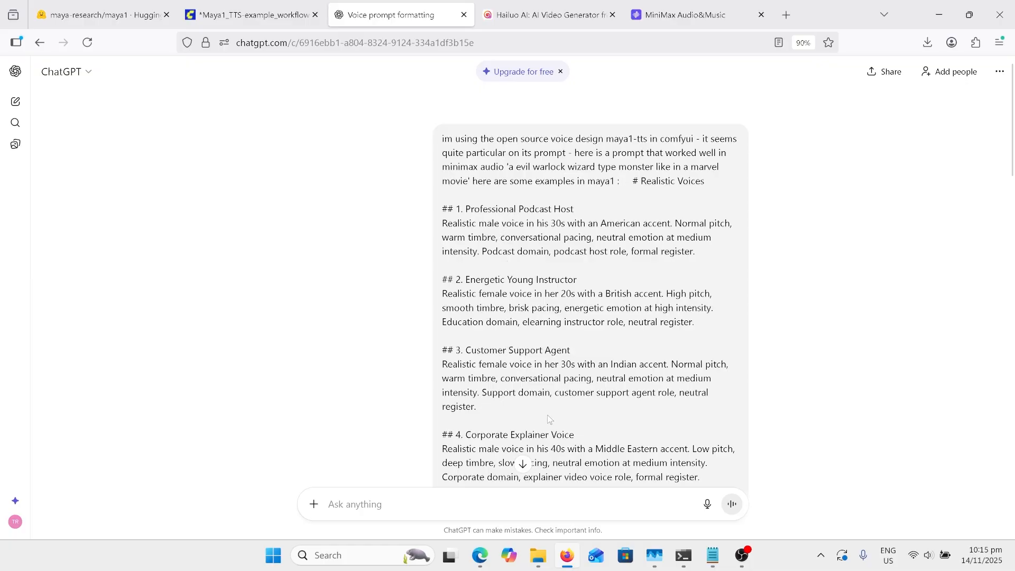
mouse_move(553, 426)
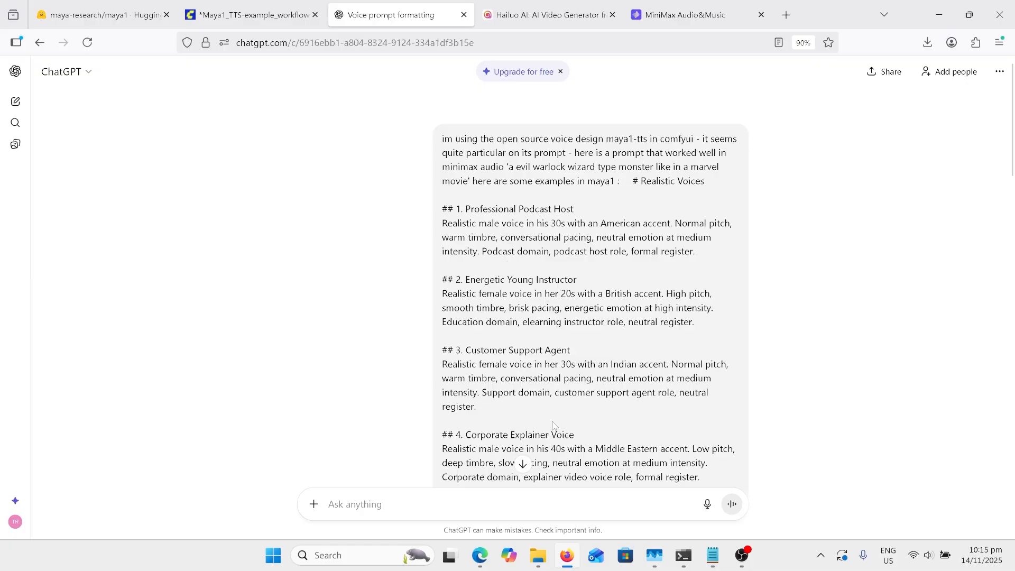
Return to the Maya1_TTS-example_workflow tab in ComfyUI.
left_click(249, 15)
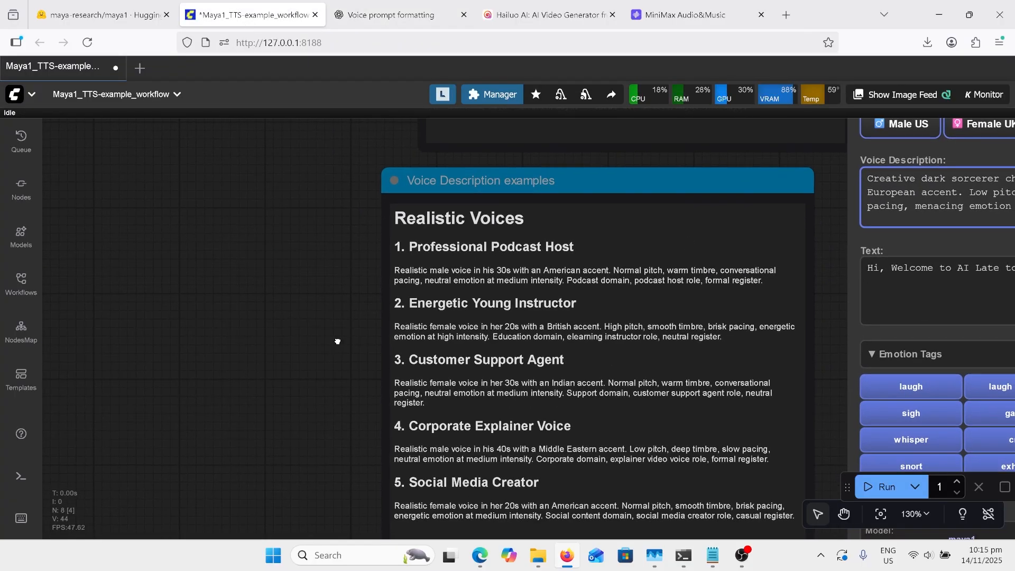
scroll("down", 3)
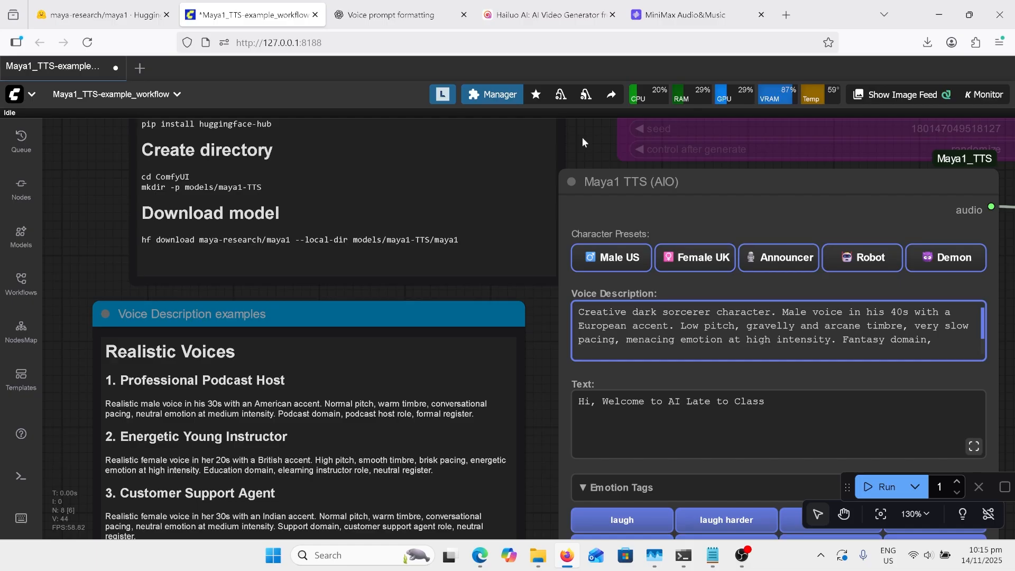
Read ChatGPT's warlock description Options A, B and C, then return to ComfyUI.
left_click(395, 15)
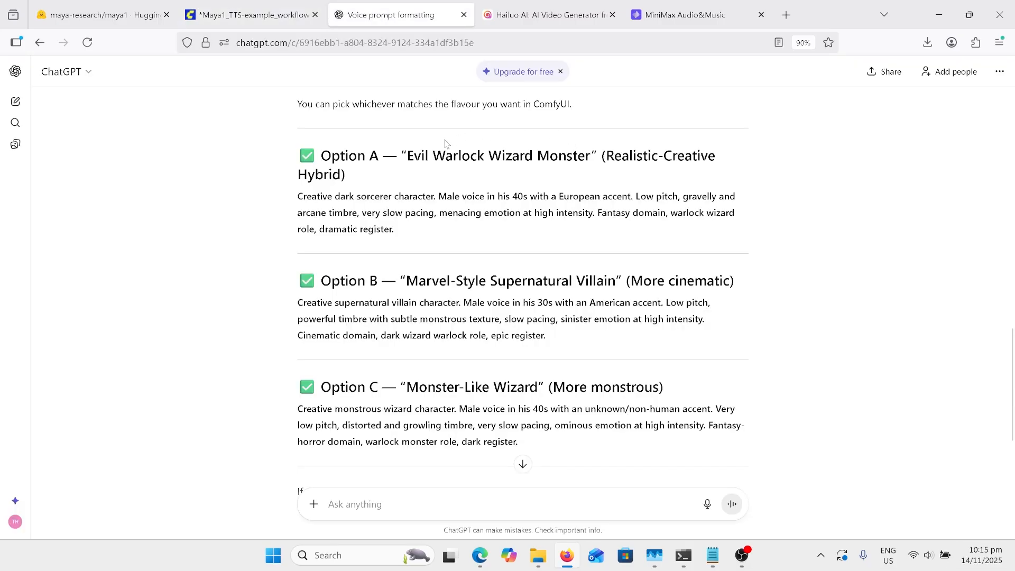
mouse_move(350, 242)
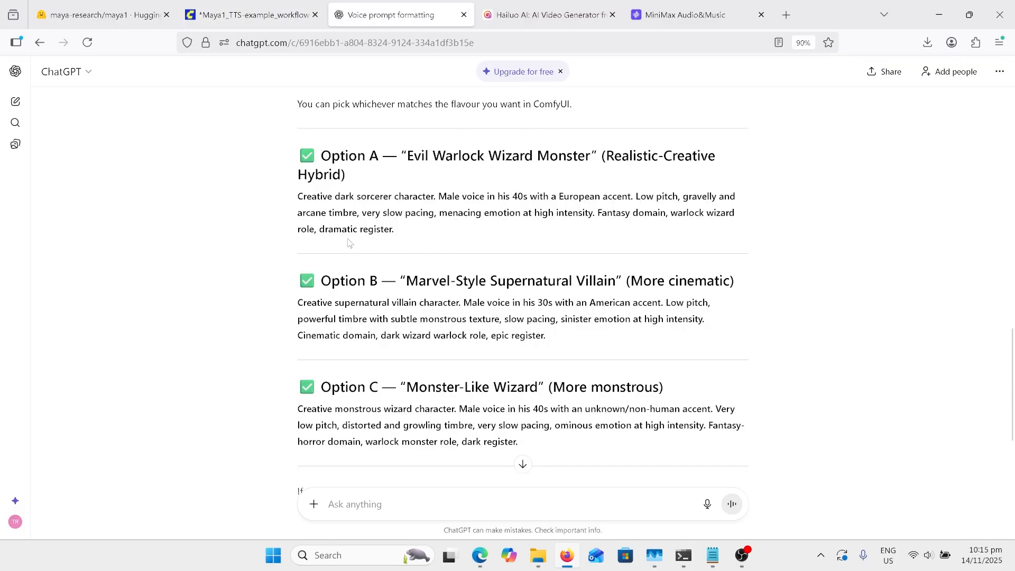
left_click(249, 14)
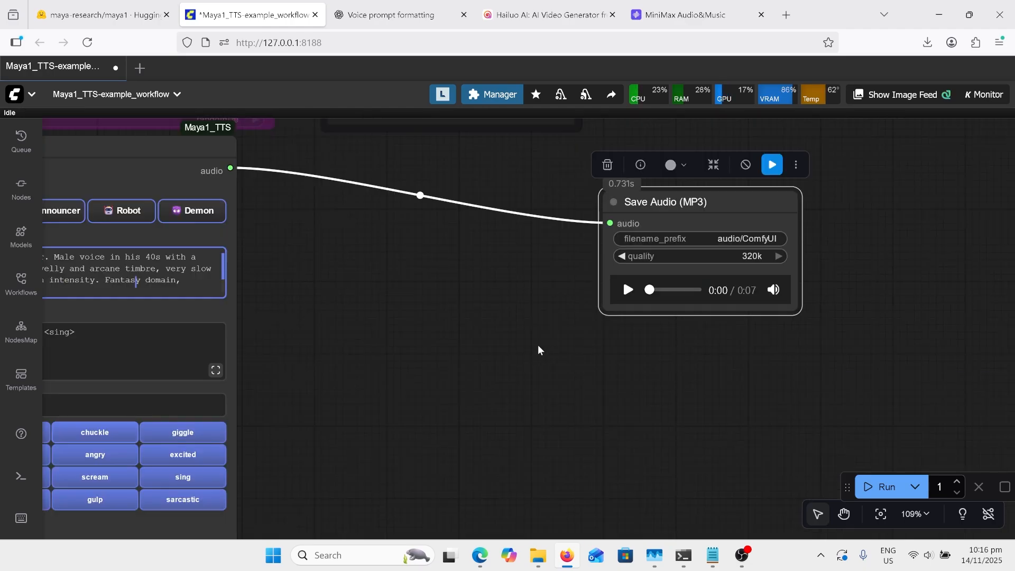
Play the seven-second sorcerer clip in the Save Audio (MP3) node, then stop it.
left_click(626, 289)
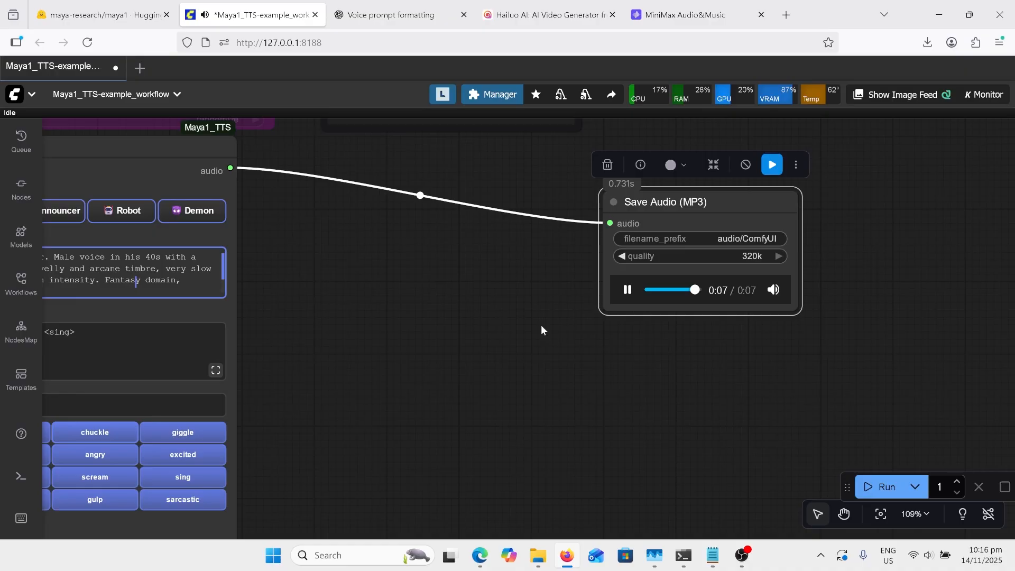
left_click(626, 289)
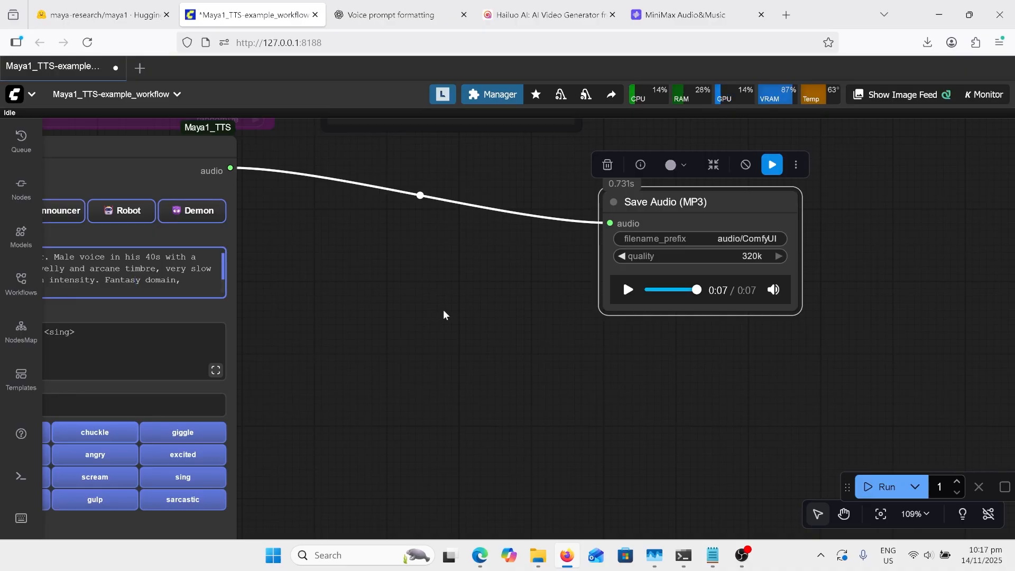
mouse_move(461, 309)
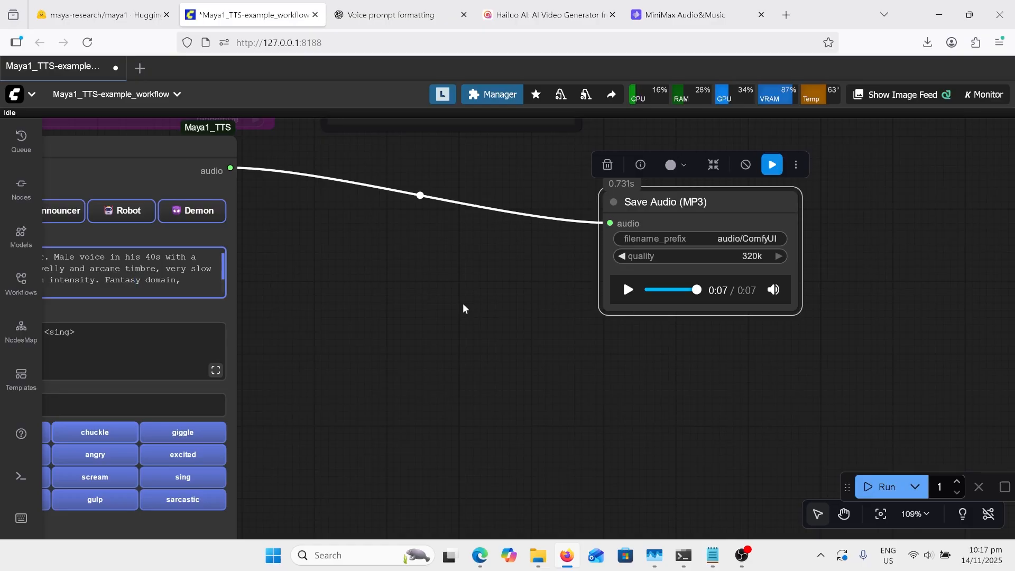
mouse_move(513, 333)
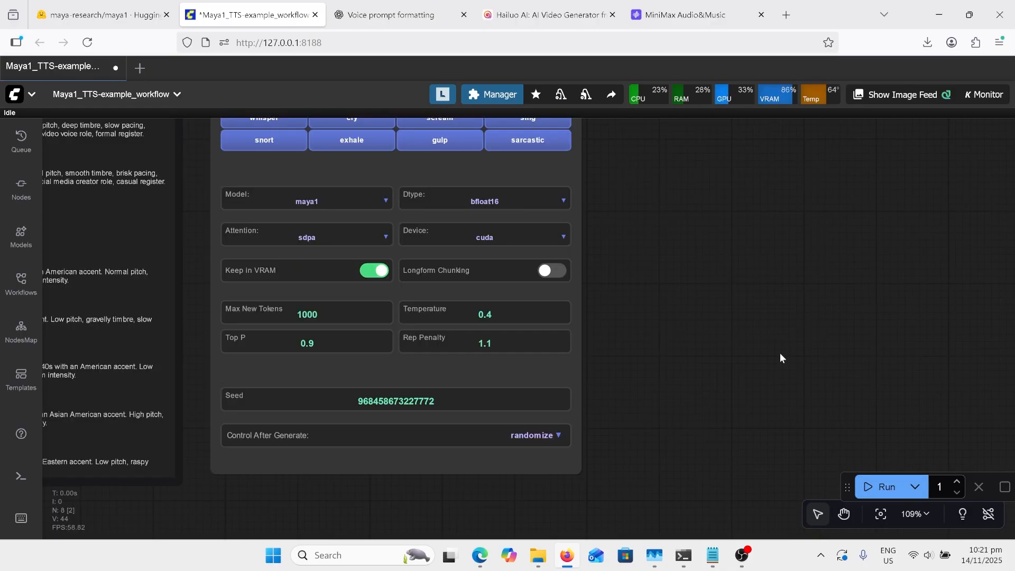
mouse_move(653, 407)
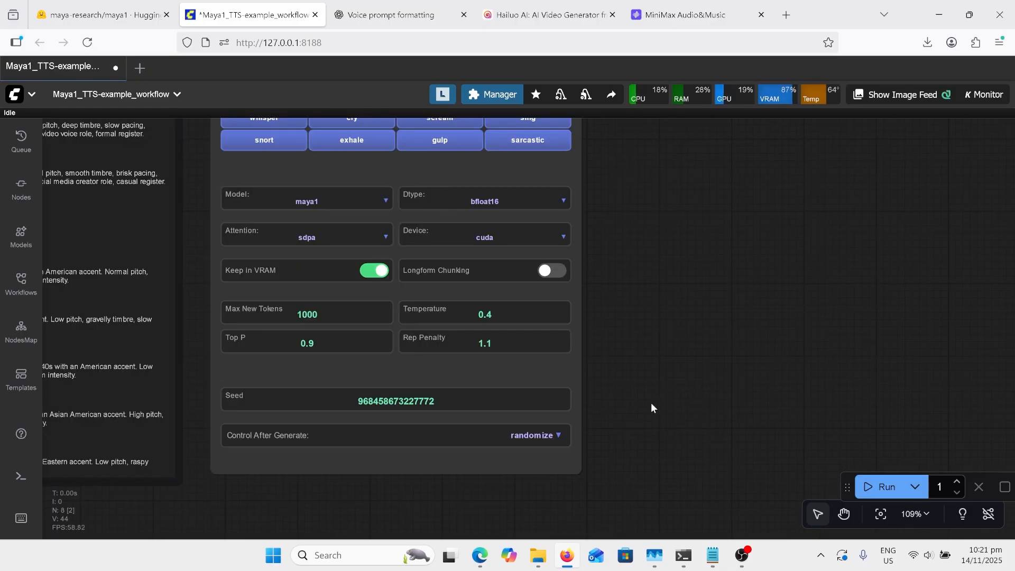
mouse_move(639, 408)
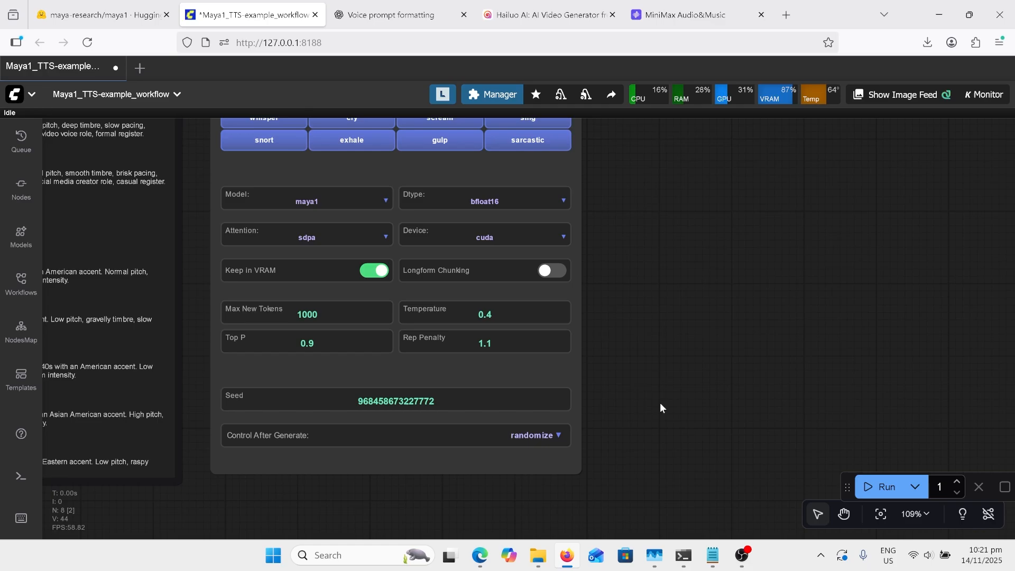
mouse_move(624, 398)
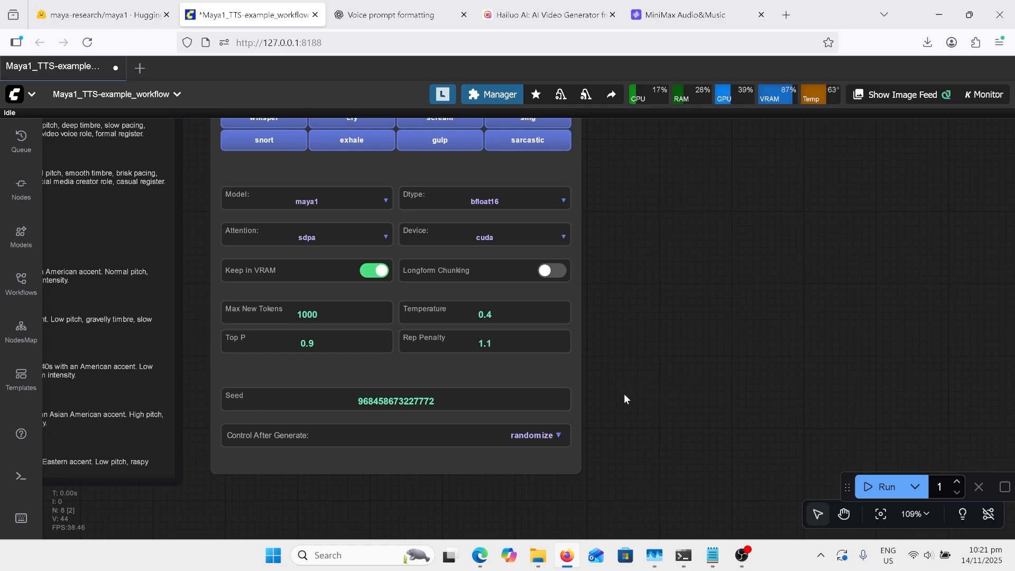
mouse_move(633, 406)
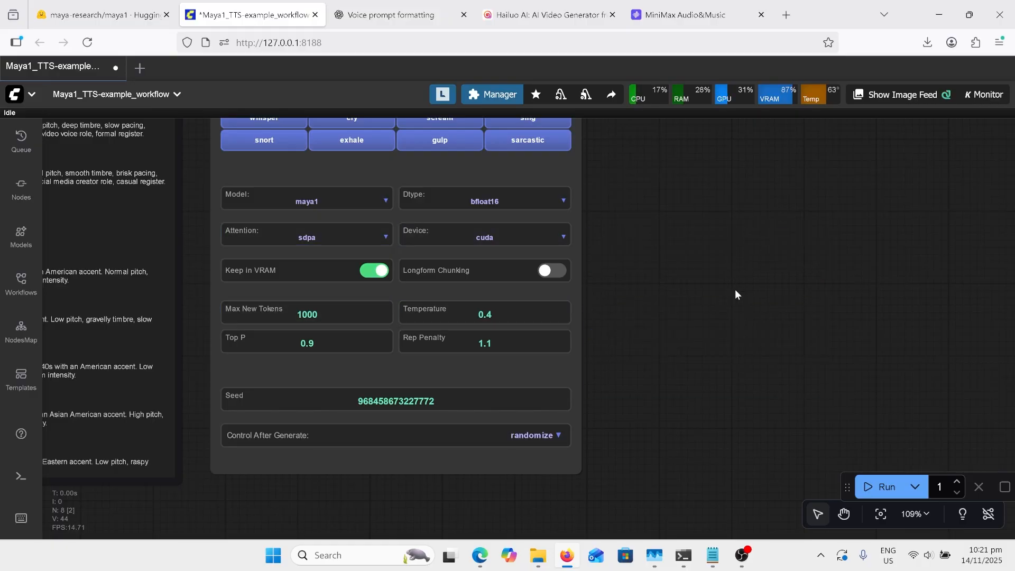
mouse_move(739, 311)
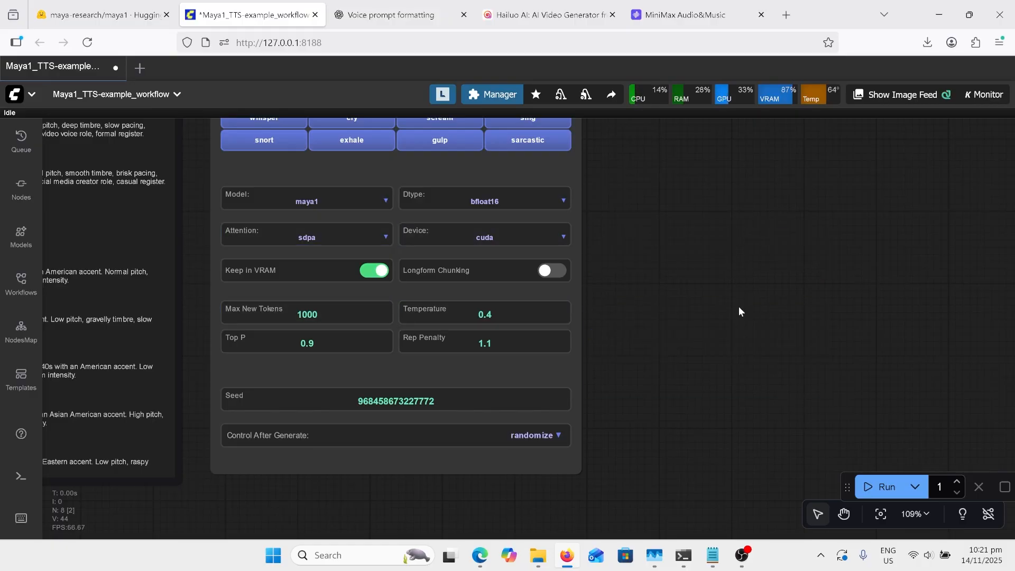
mouse_move(691, 268)
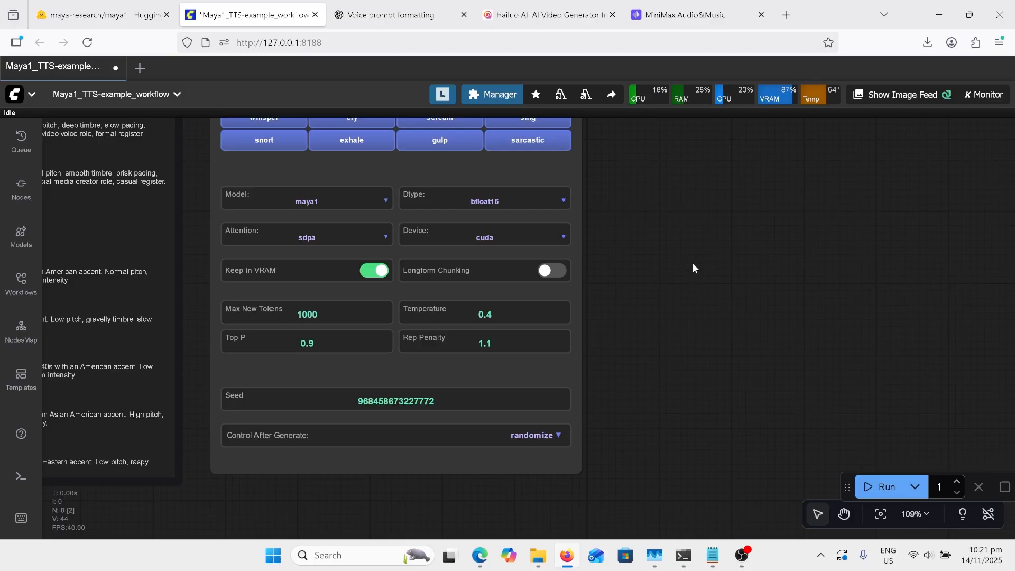
mouse_move(670, 338)
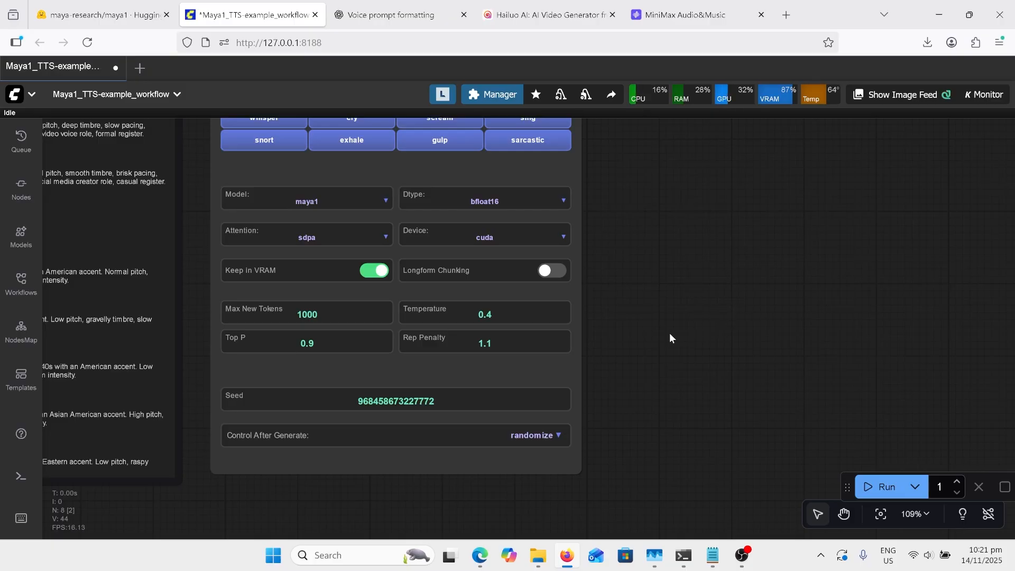
mouse_move(800, 197)
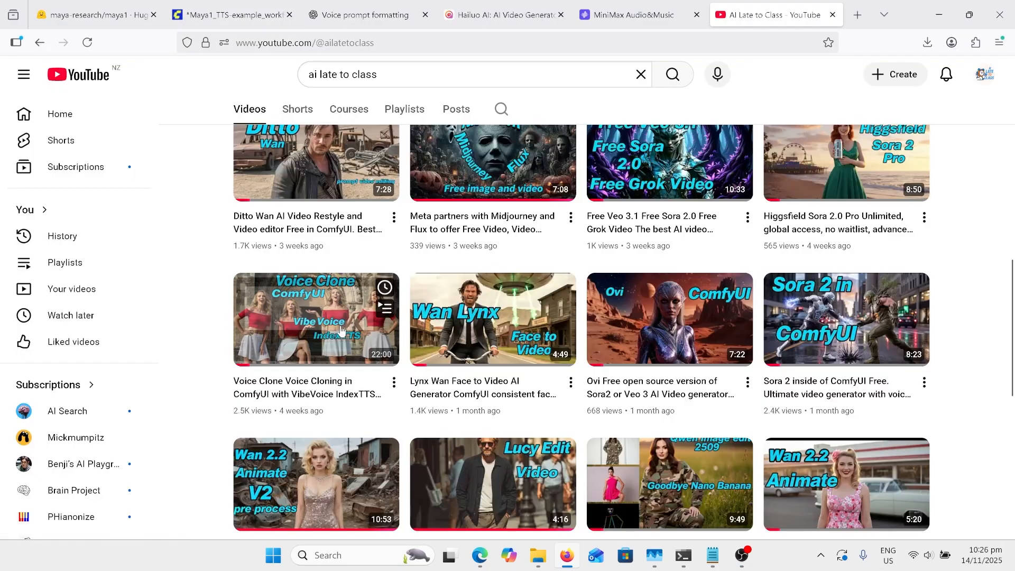
mouse_move(315, 318)
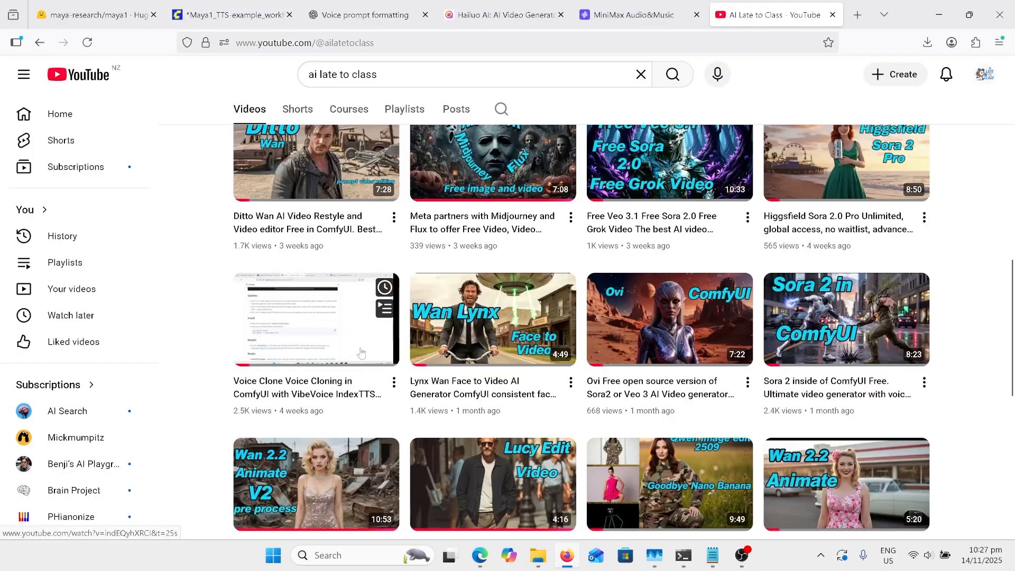
mouse_move(345, 329)
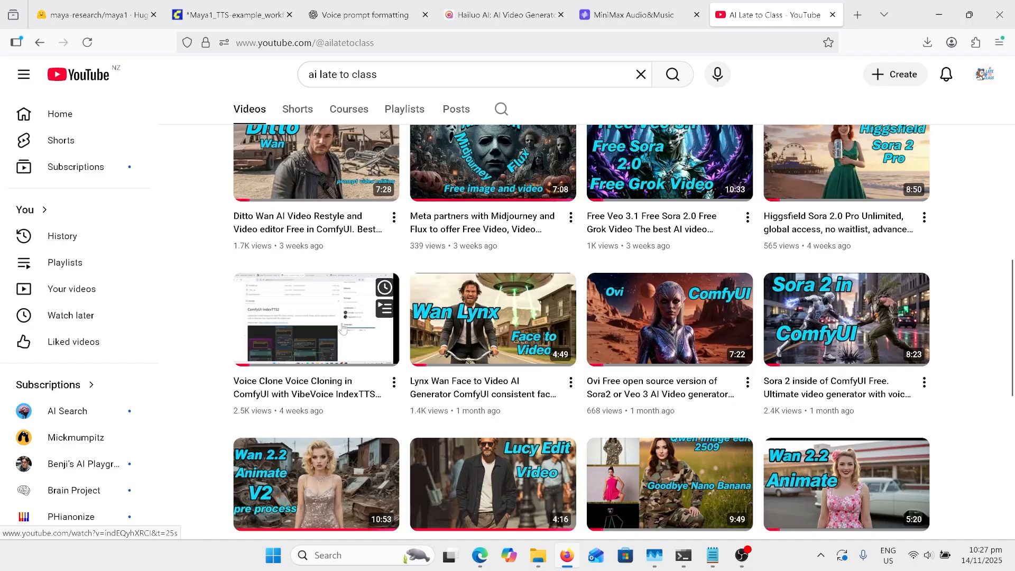
mouse_move(334, 319)
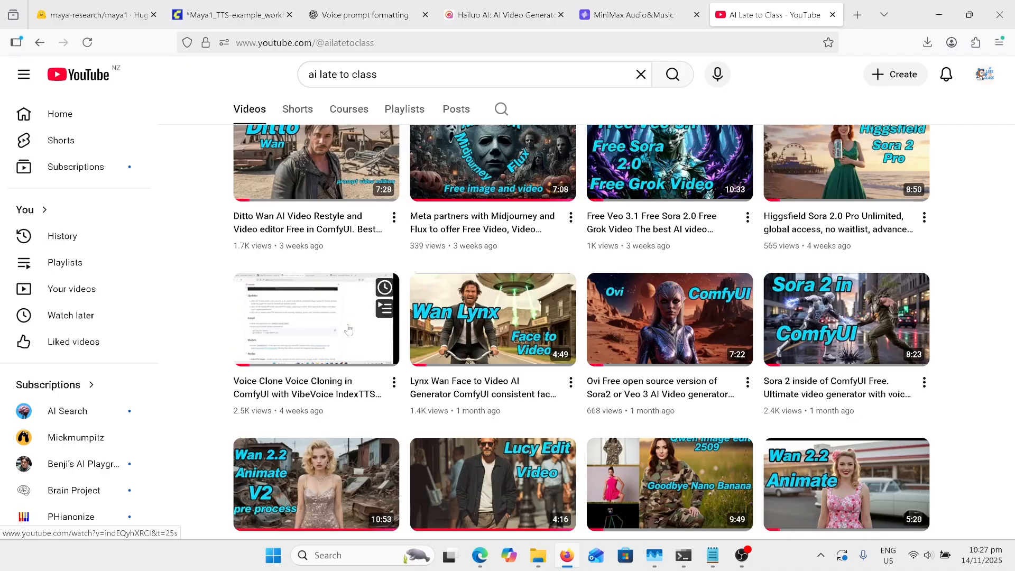
Insert an <angry> tag after <sing> in the Maya1 greeting's Edit Text dialog.
left_click(231, 14)
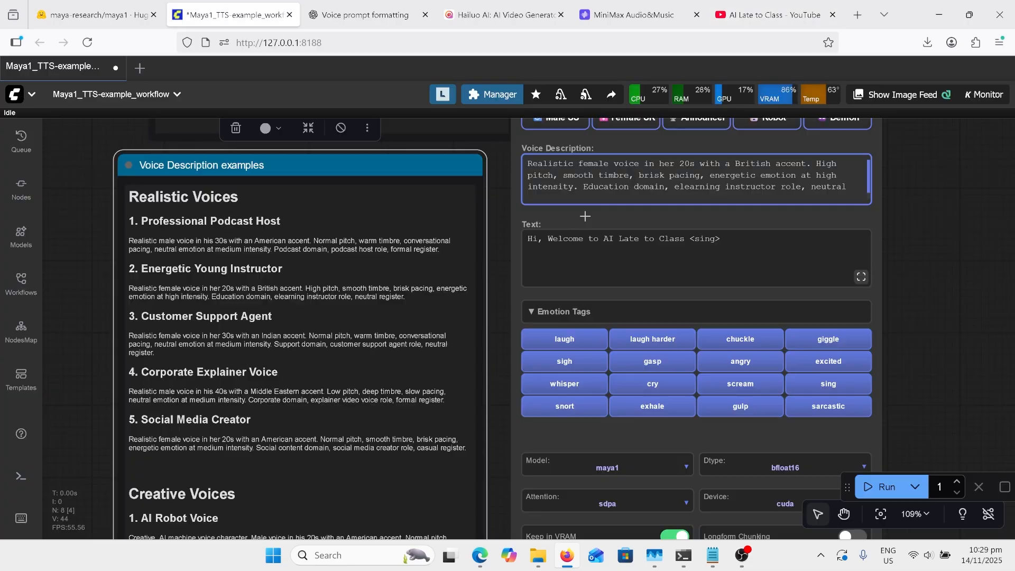
mouse_move(328, 205)
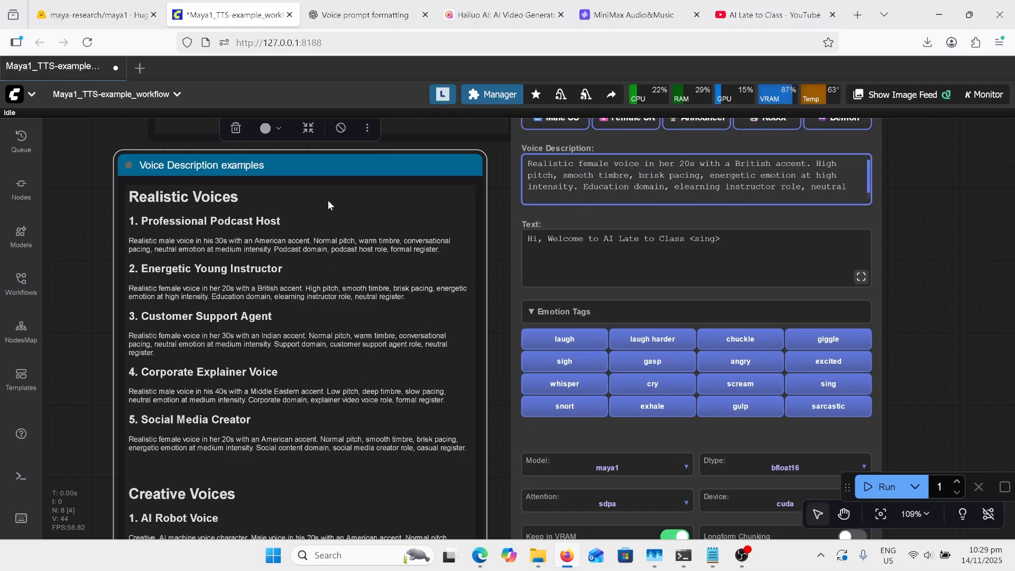
mouse_move(204, 210)
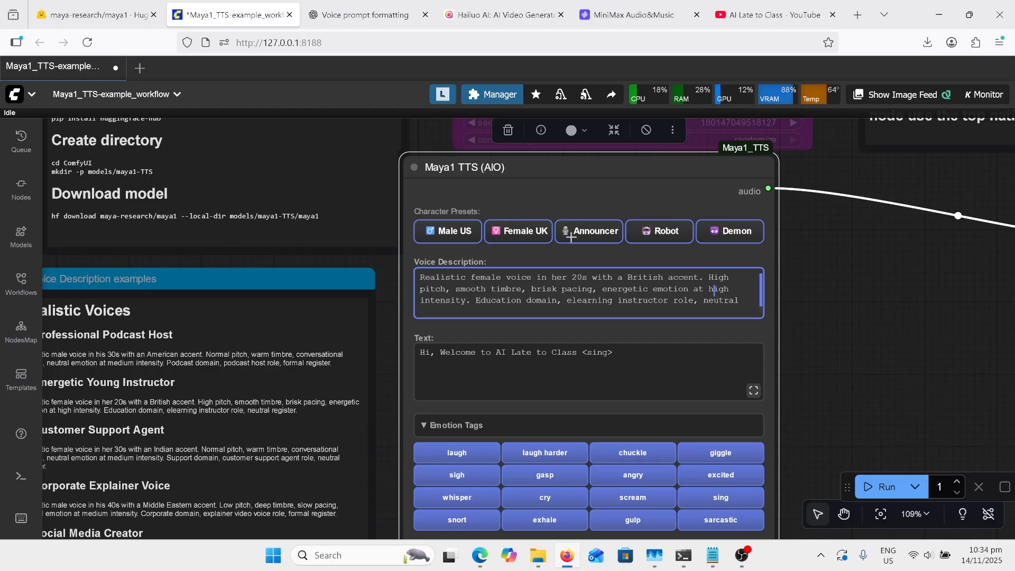
left_click(728, 231)
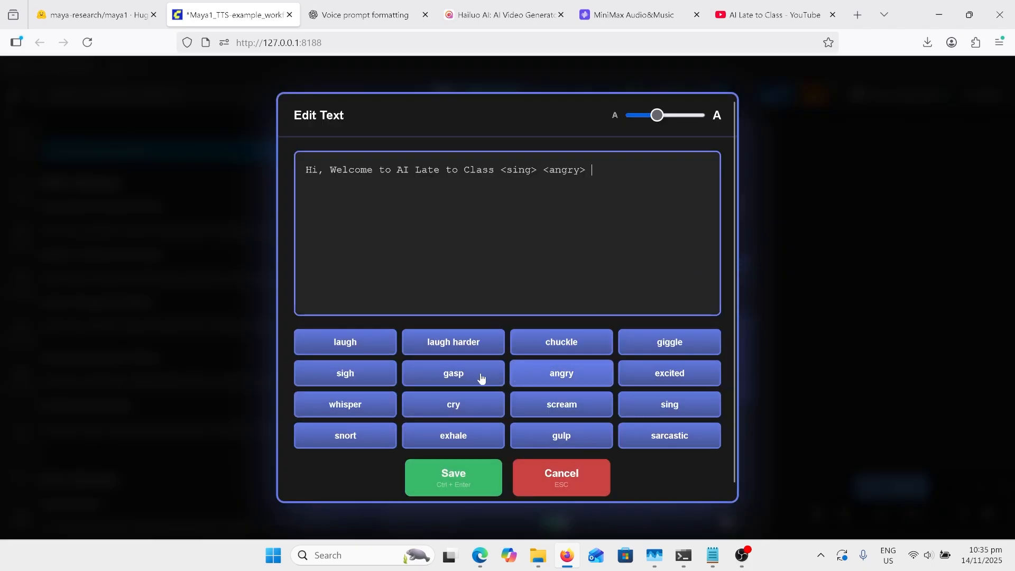
Close the Edit Text dialog and switch to MiniMax's My Voices library.
left_click(453, 372)
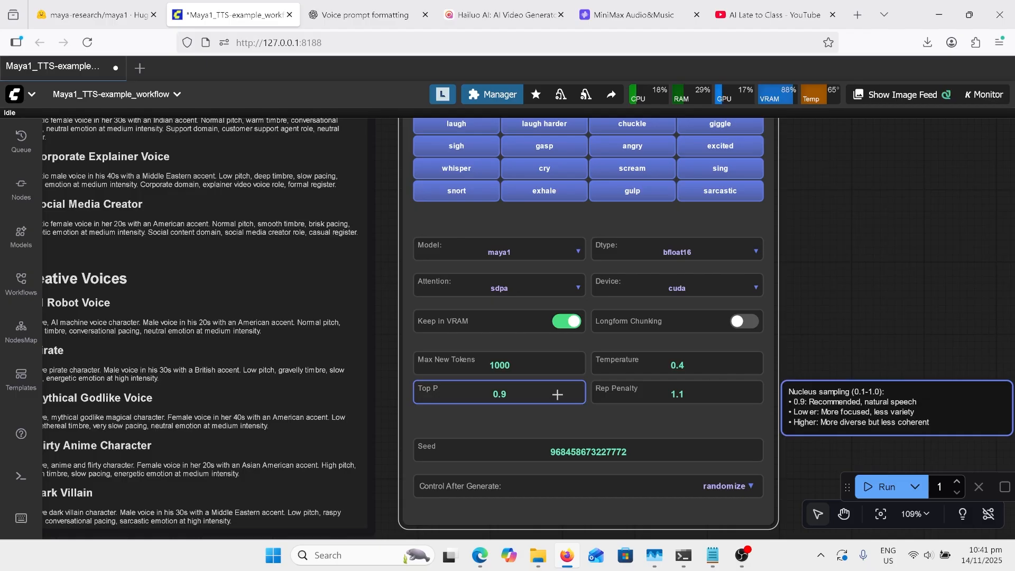
mouse_move(540, 397)
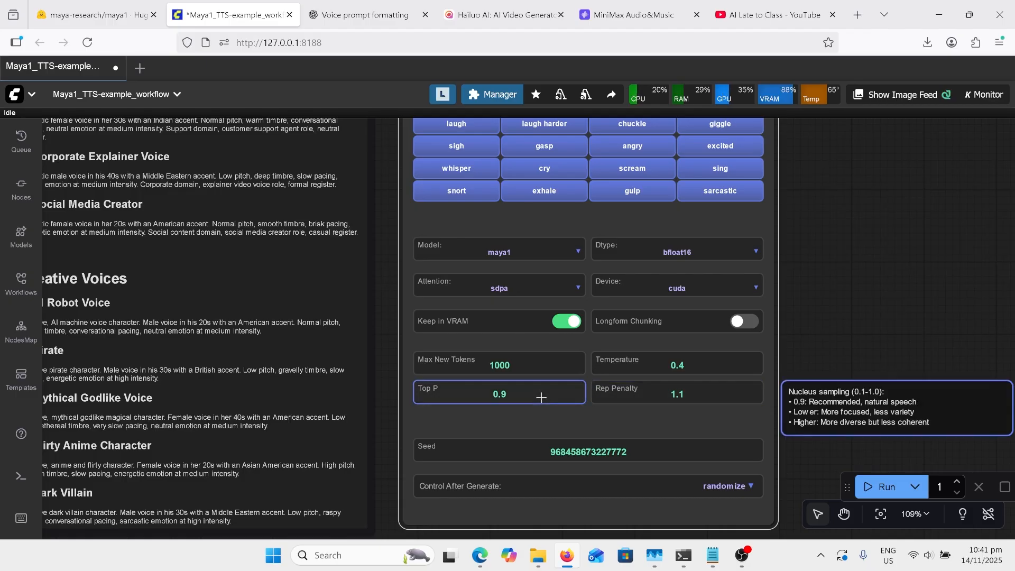
left_click(625, 14)
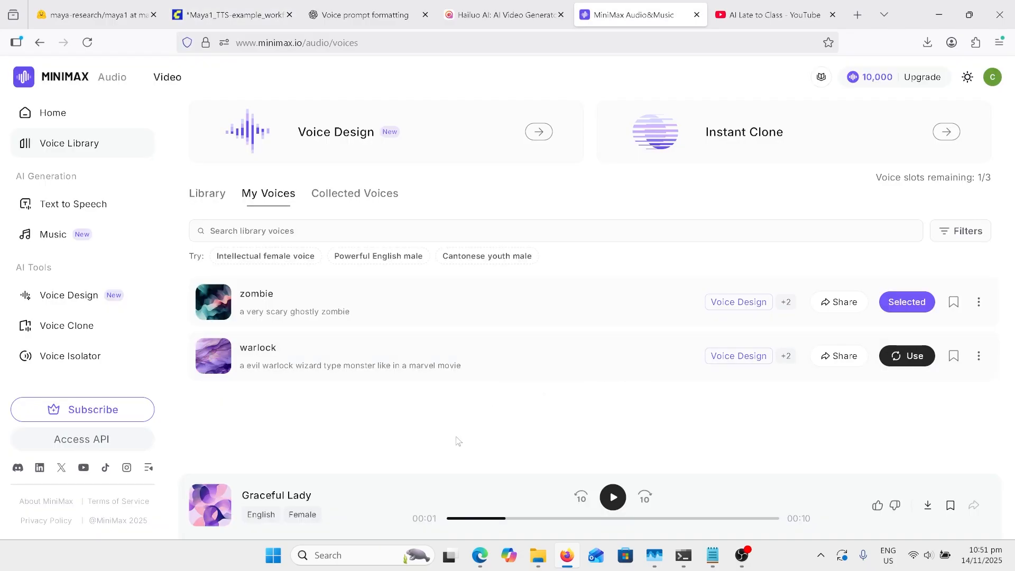
mouse_move(213, 302)
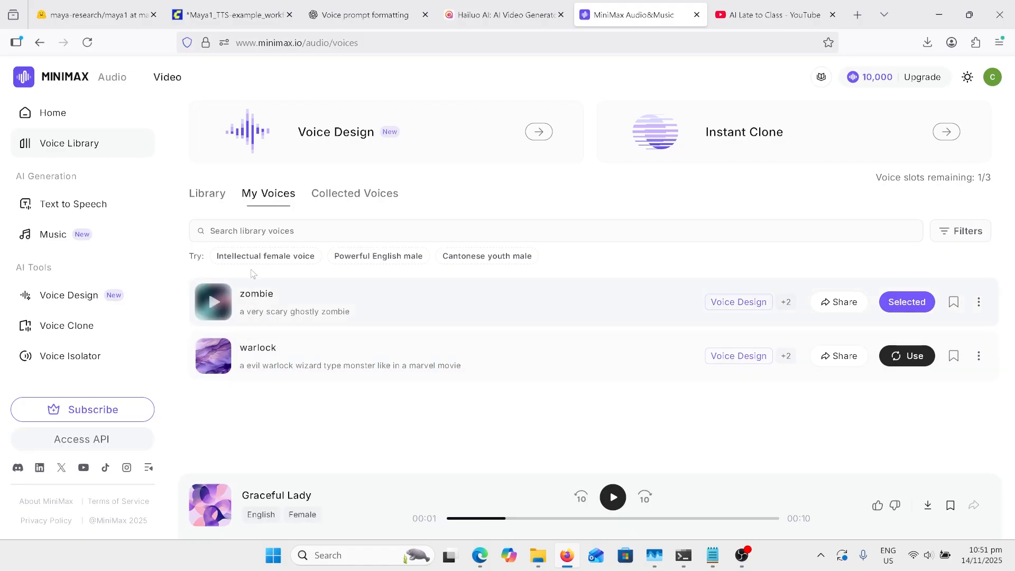
Browse MiniMax's public Library for the Graceful Lady voice, then return to ChatGPT.
left_click(207, 193)
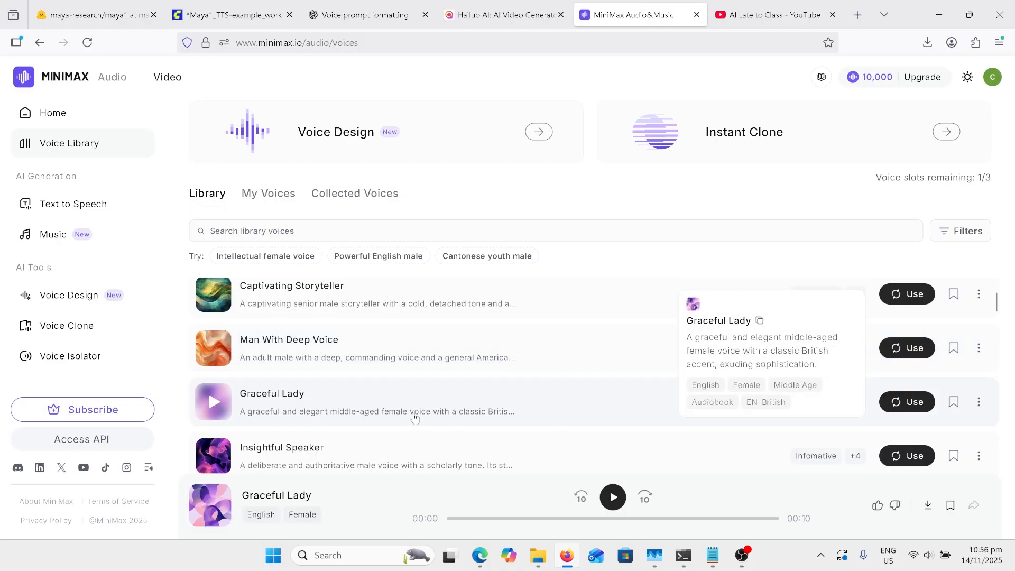
left_click(359, 14)
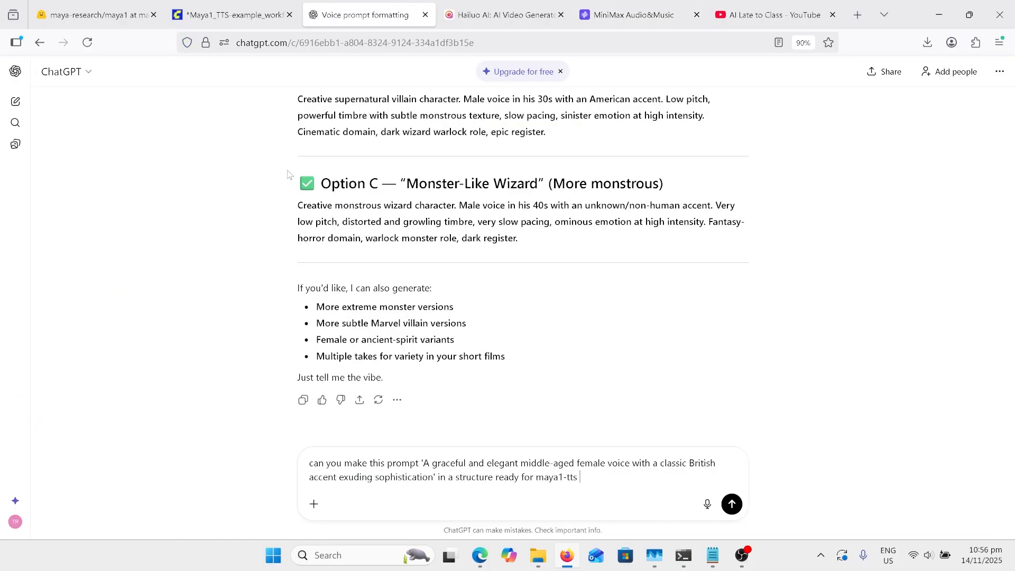
mouse_move(328, 473)
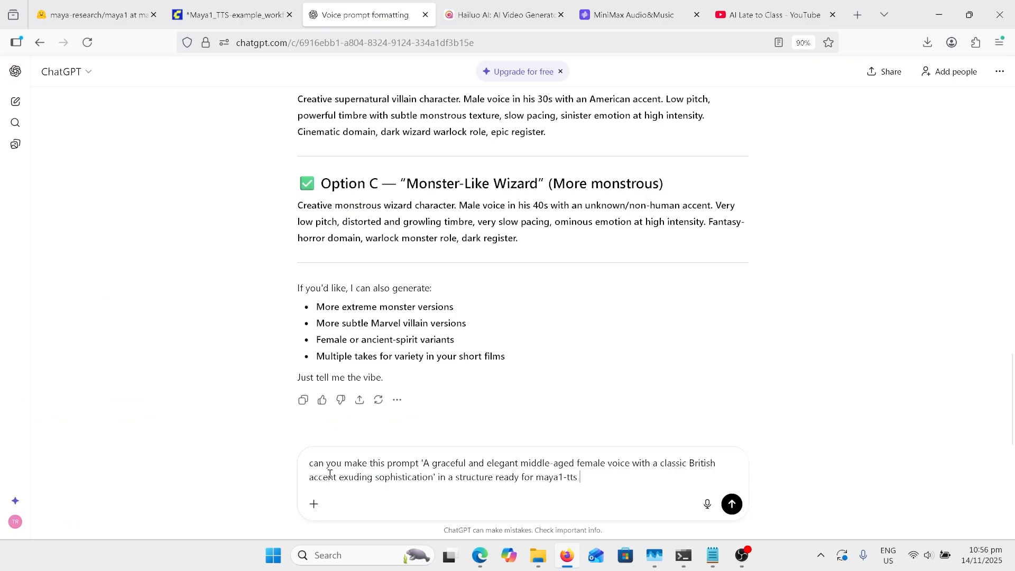
mouse_move(447, 483)
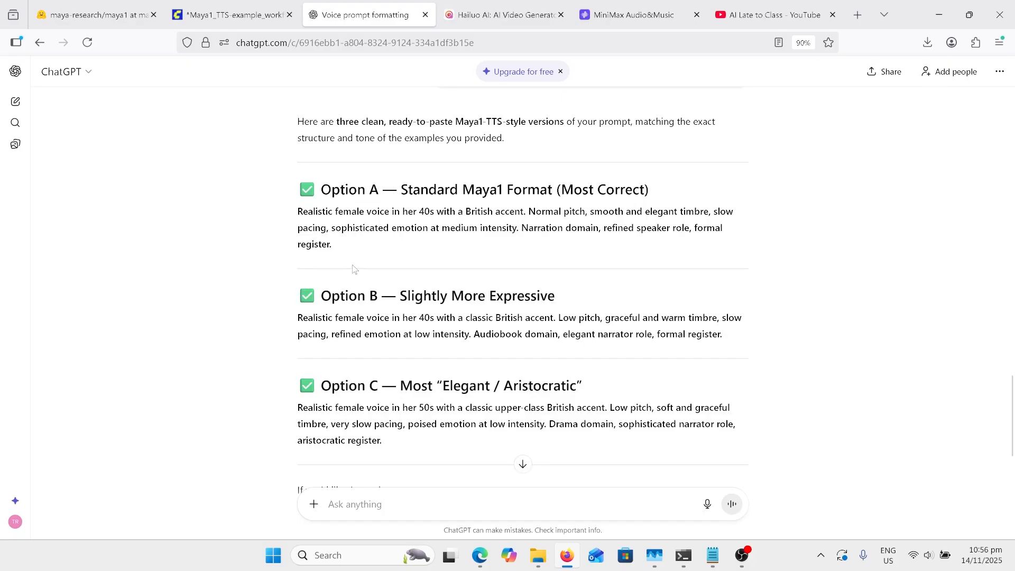
Switch back to ComfyUI, where the elegant British female narrator description is loaded.
left_click(230, 15)
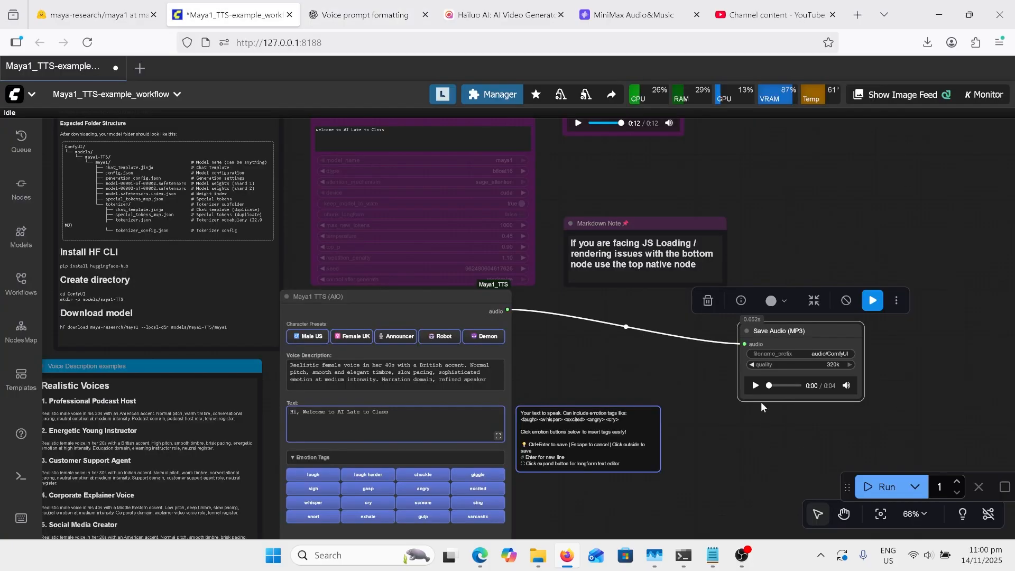
Play the four-second British narrator clip, check ChatGPT's prompts, and return to ComfyUI.
left_click(753, 385)
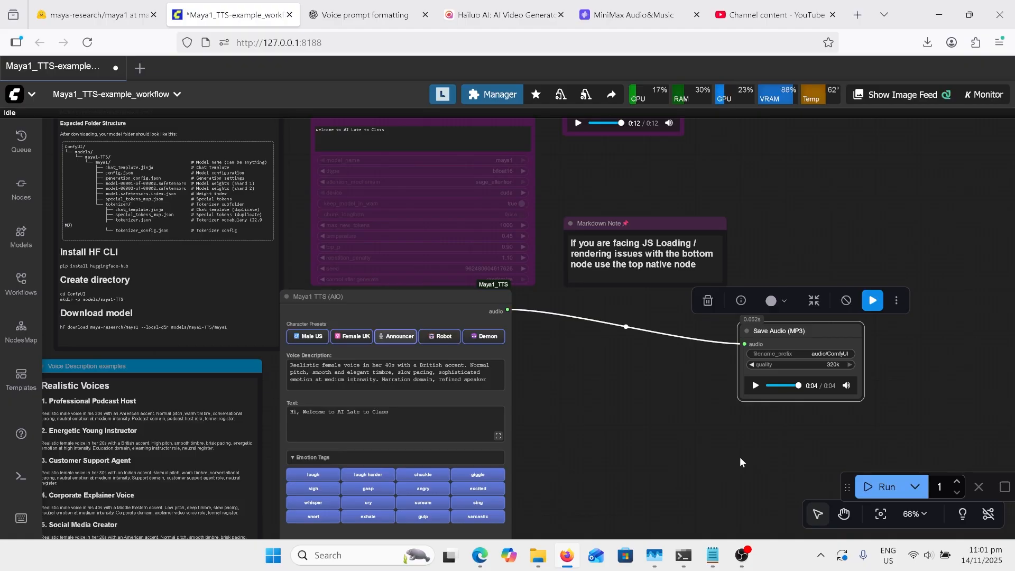
left_click(360, 15)
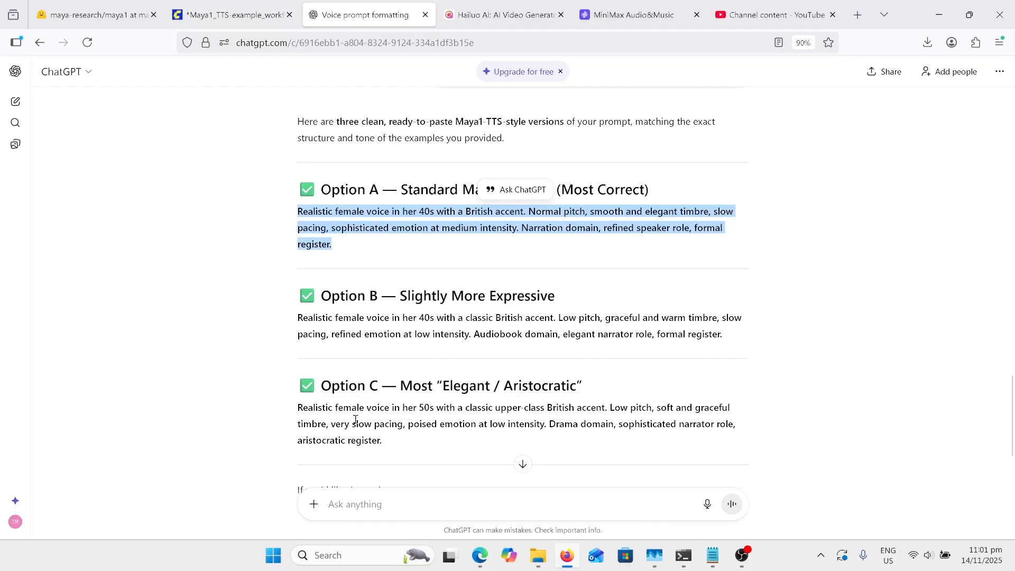
left_click(204, 14)
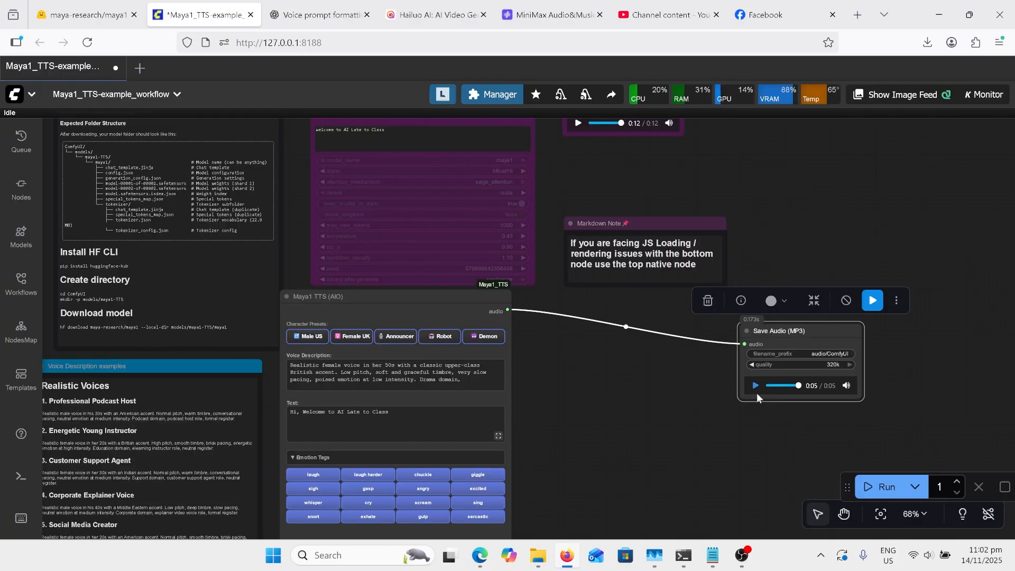
Play the new five-second aristocratic British woman clip in Save Audio.
left_click(754, 385)
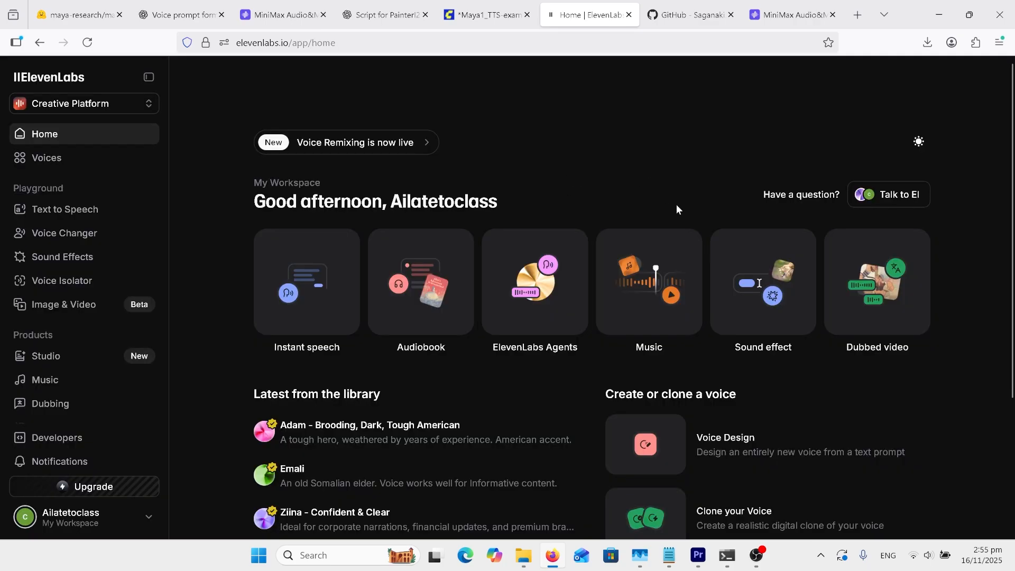
Open Voice Design, load the Evil Ogre example prompt, then go to My Voices.
left_click(644, 444)
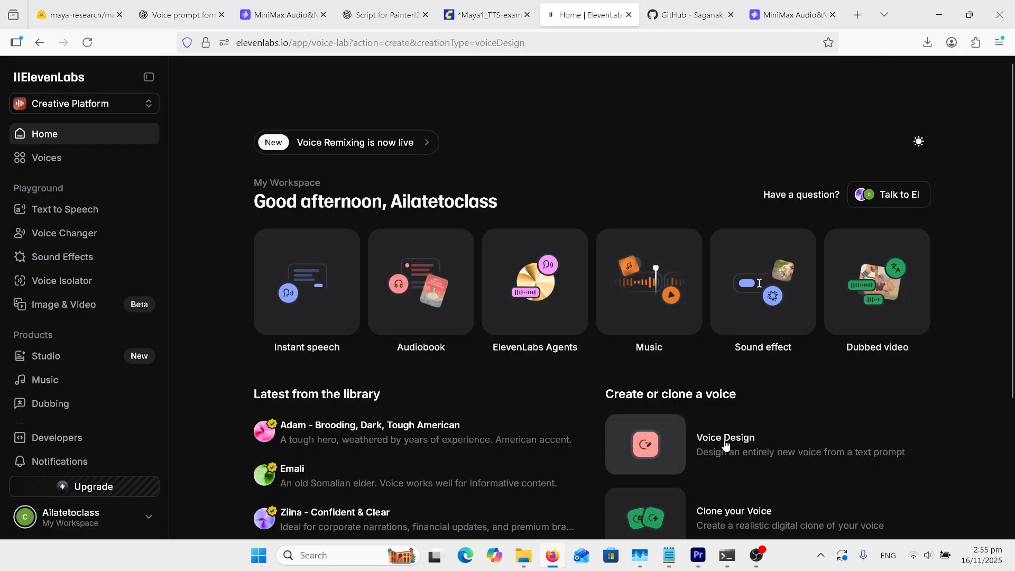
left_click(645, 444)
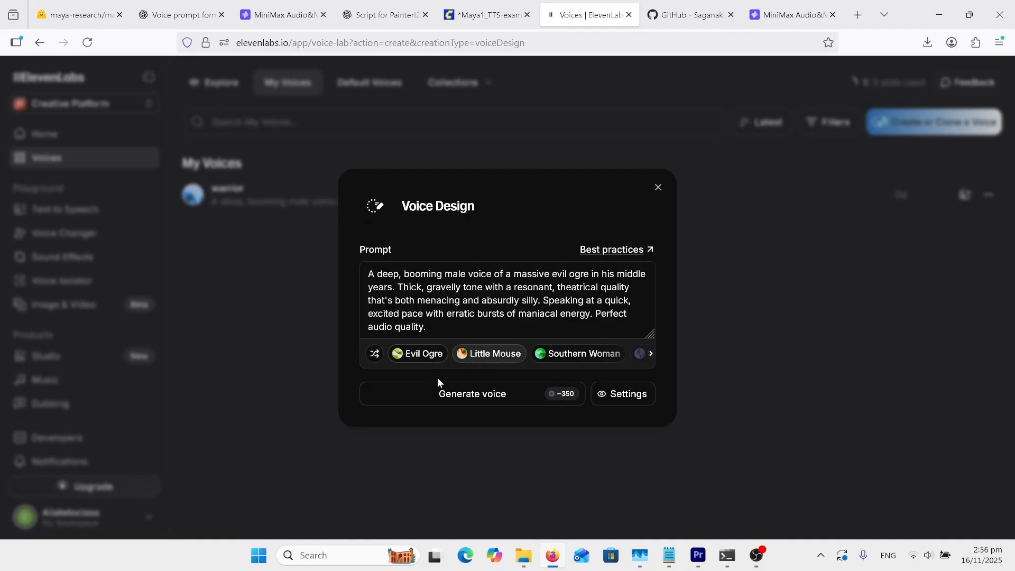
left_click(657, 187)
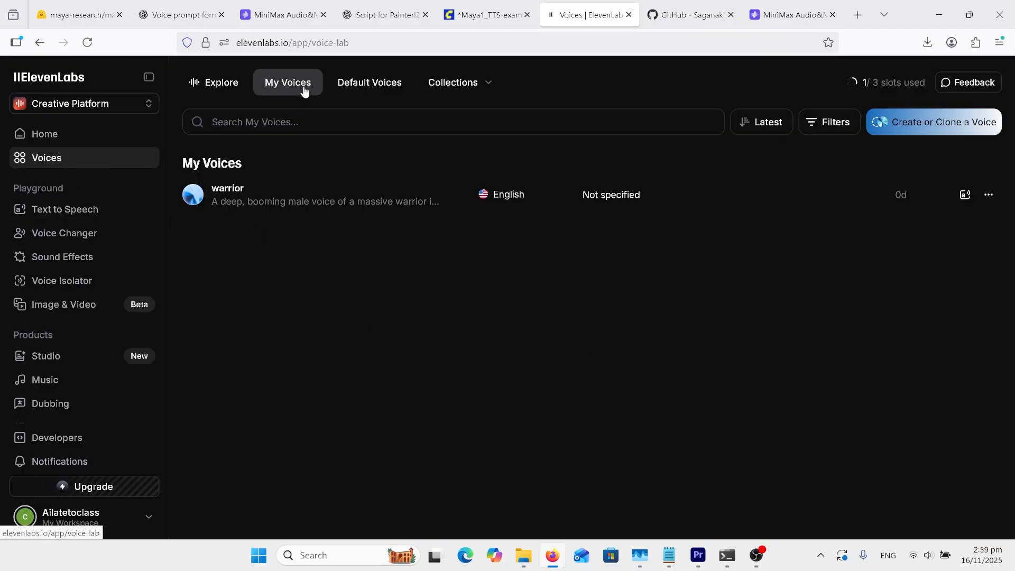
mouse_move(290, 201)
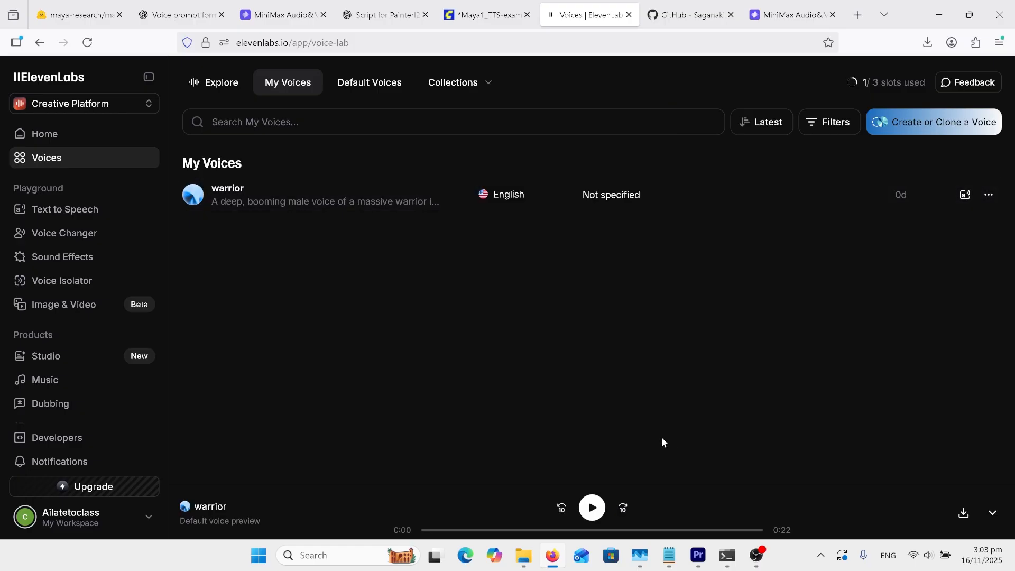
Preview the warrior voice, open its options menu, then return to ComfyUI.
left_click(591, 507)
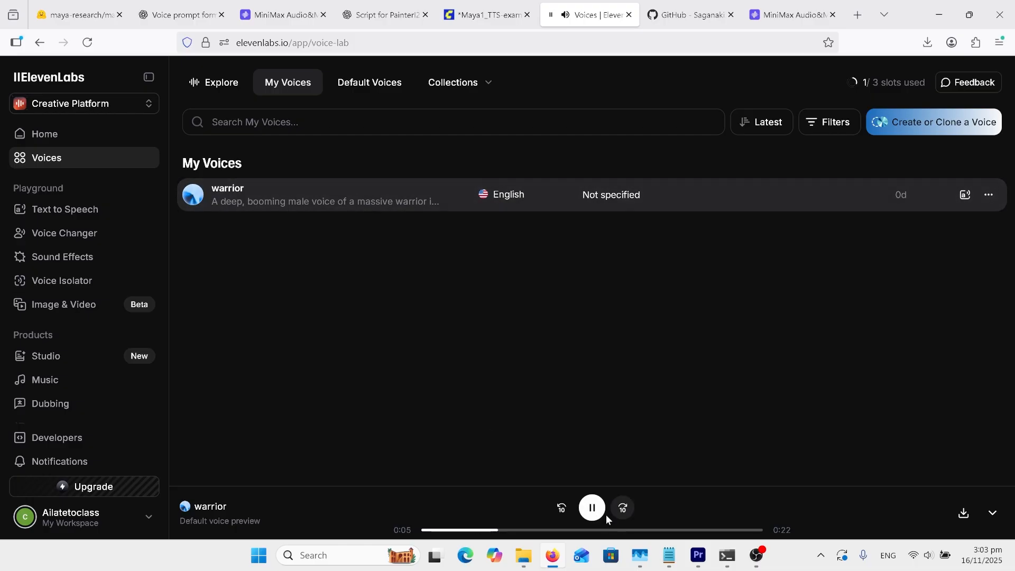
left_click(986, 194)
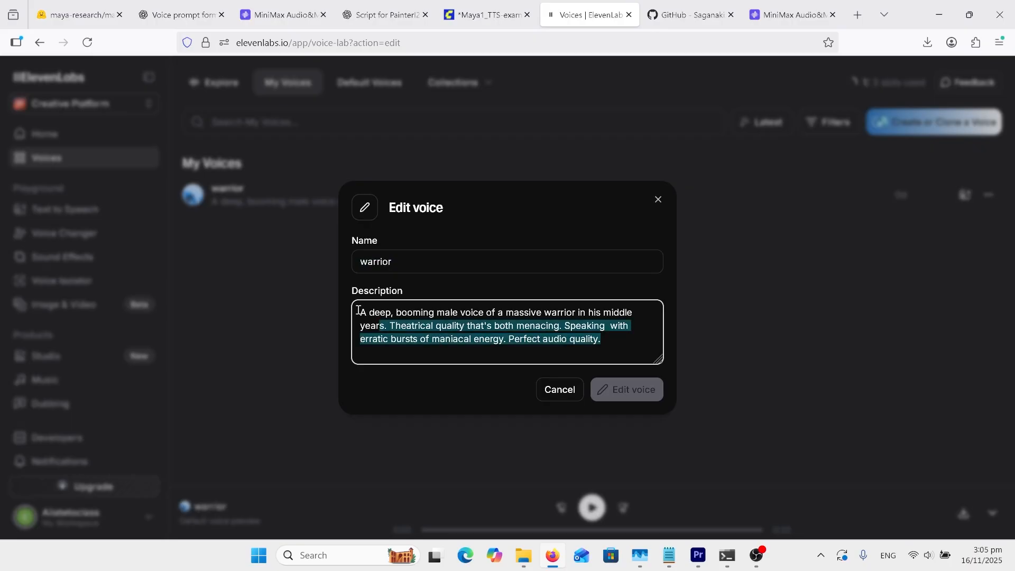
left_click(481, 15)
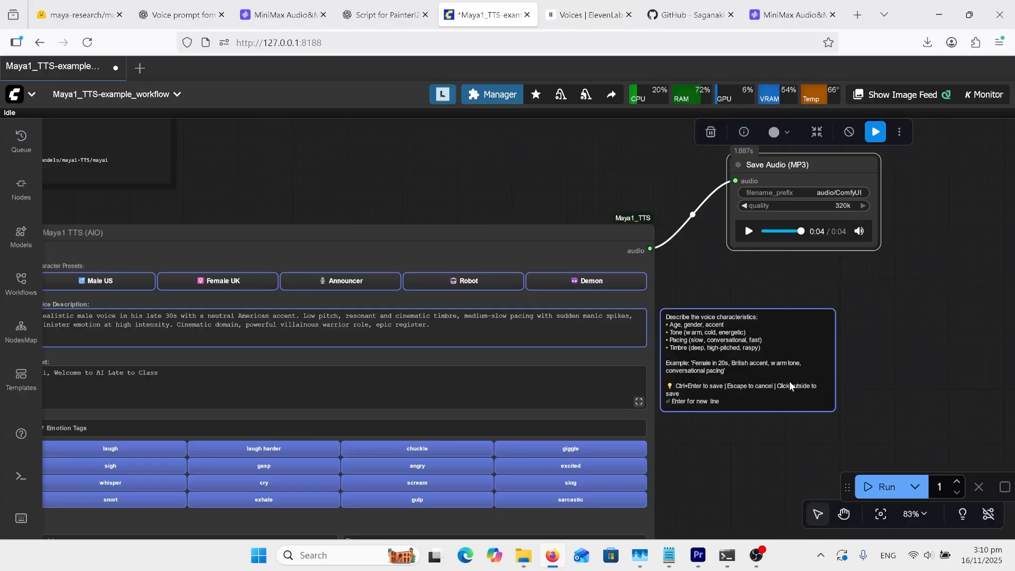
Play the villainous warrior clip in Save Audio, then switch to ElevenLabs' voice library.
left_click(747, 230)
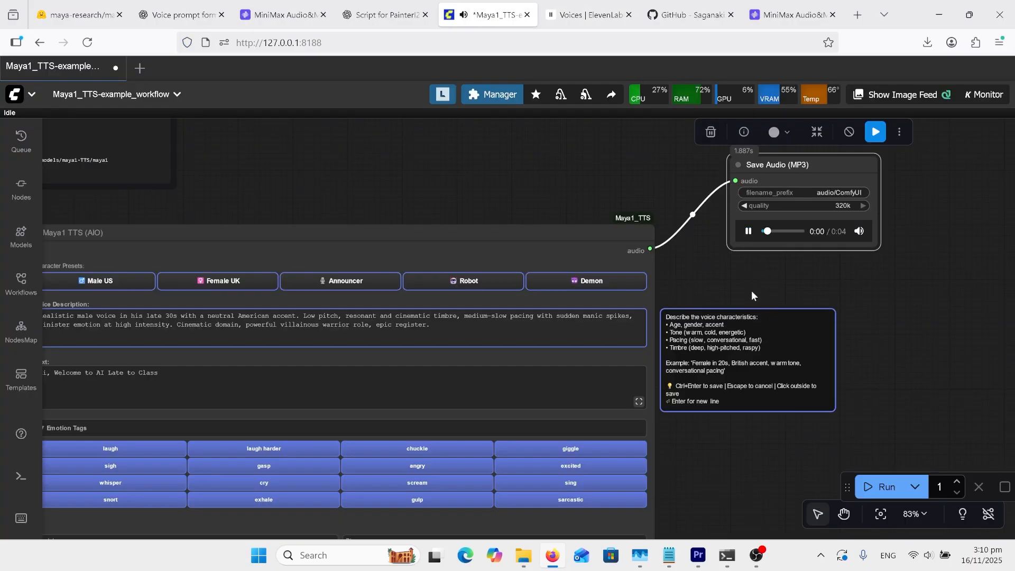
left_click(747, 231)
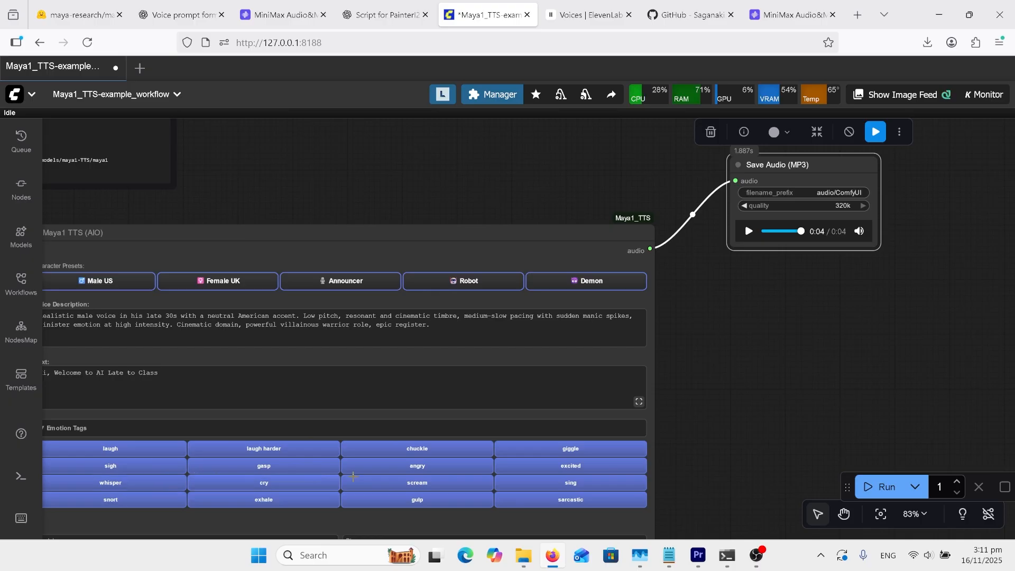
left_click(324, 381)
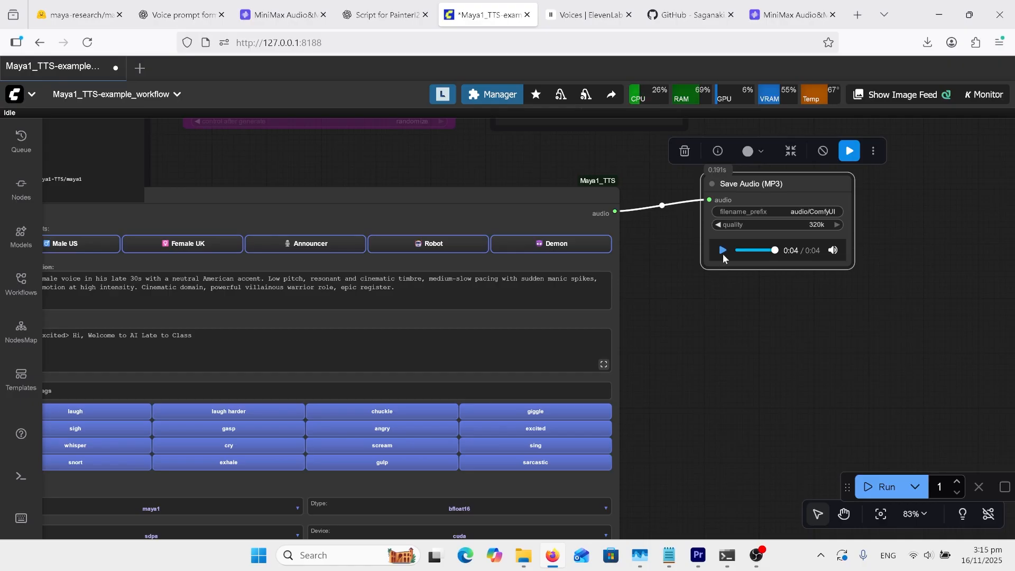
left_click(721, 250)
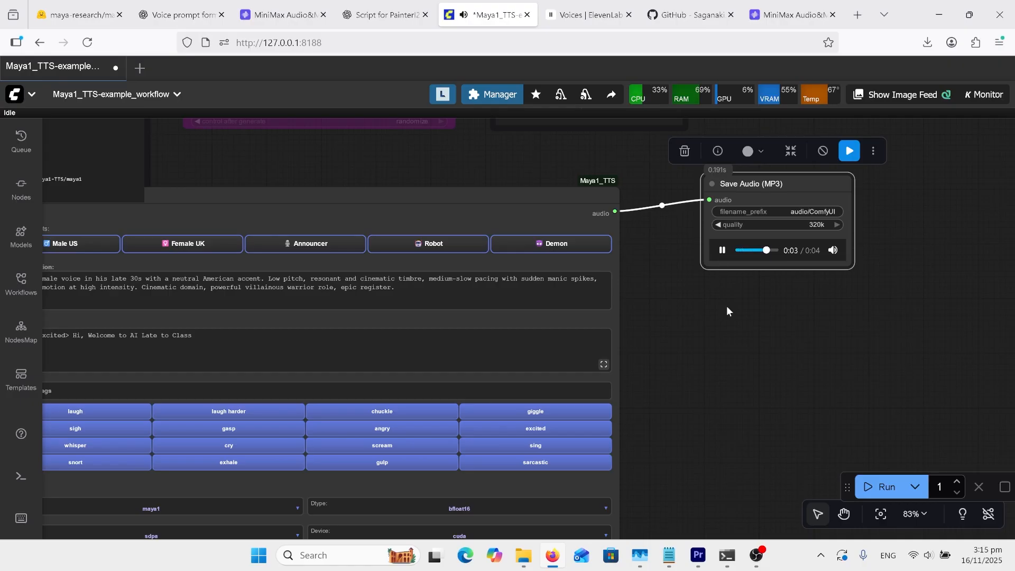
left_click(586, 15)
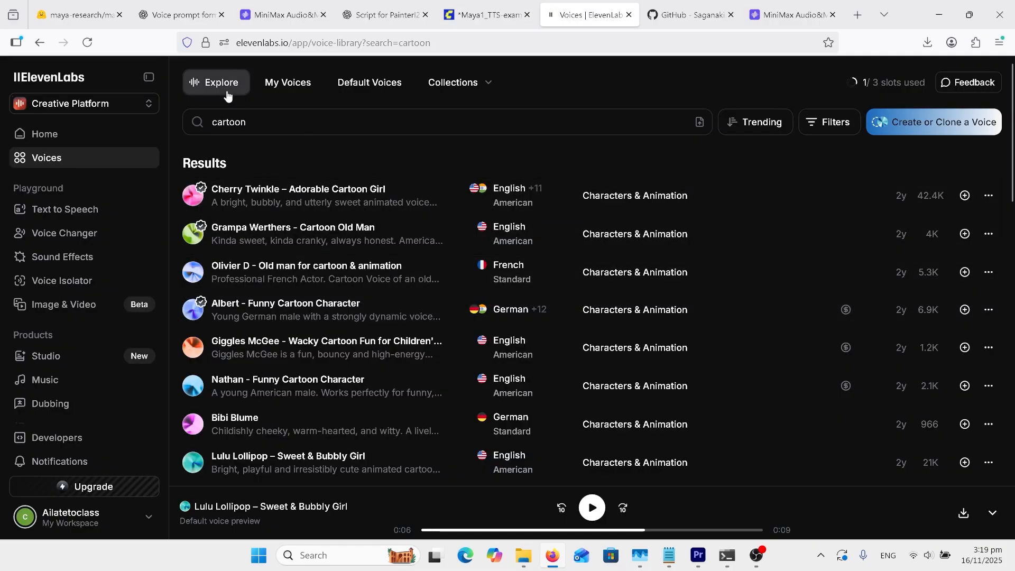
mouse_move(257, 118)
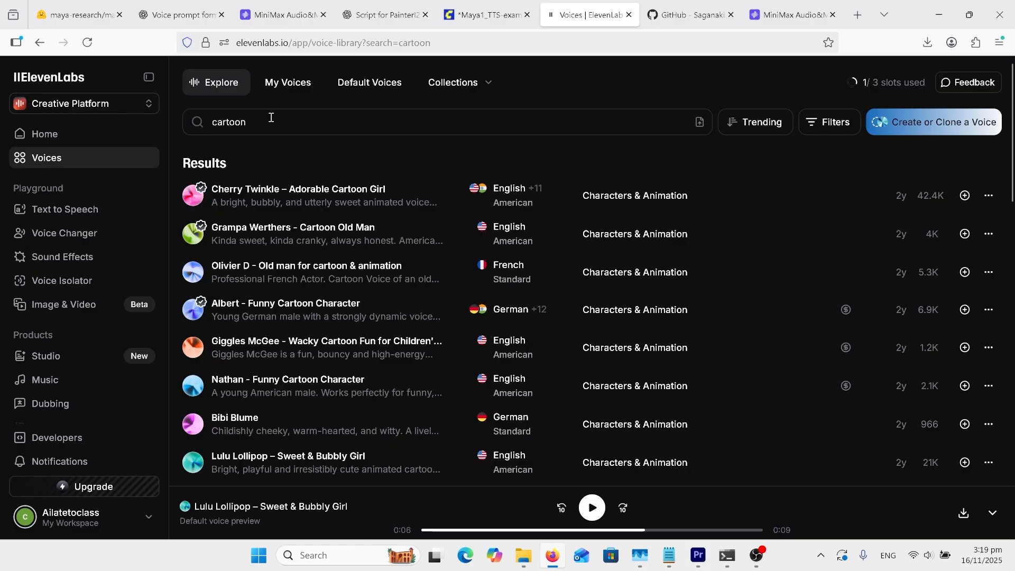
mouse_move(271, 155)
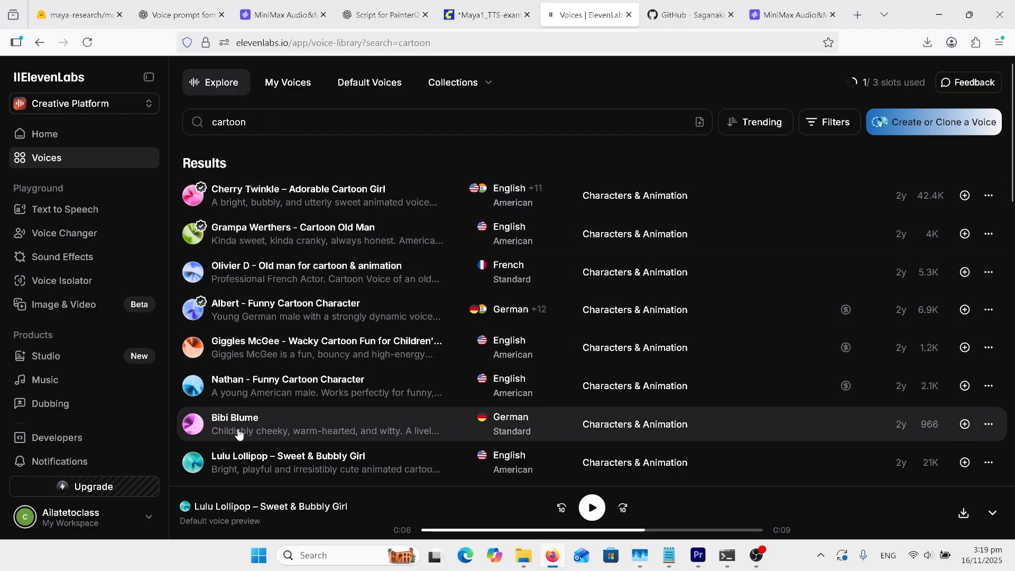
mouse_move(276, 464)
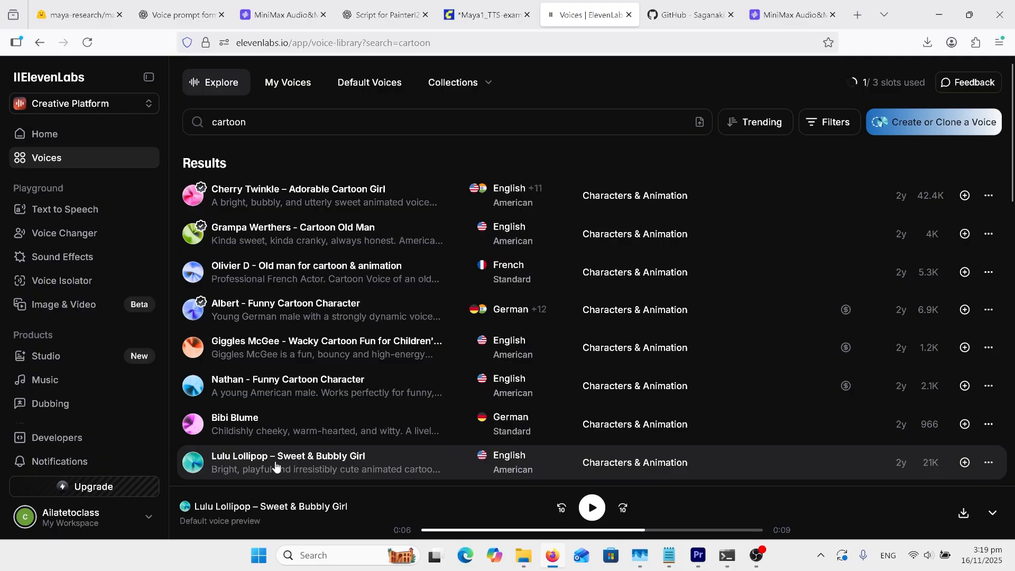
Add Lulu Lollipop – Sweet & Bubbly Girl to my voices, filling two of three slots.
left_click(591, 507)
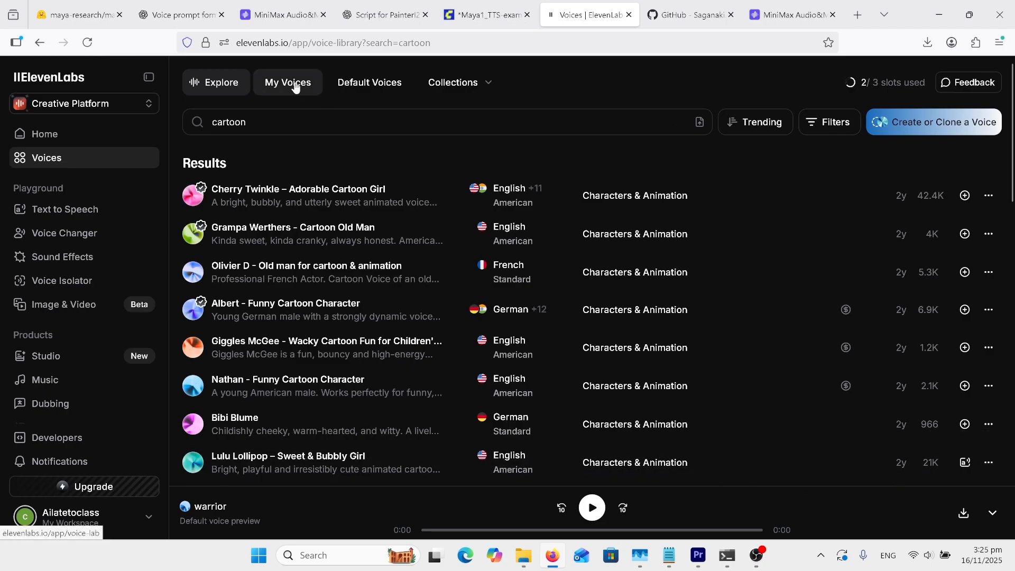
View Lulu Lollipop's description under My Voices via Edit voice, cancel, then return to ComfyUI.
left_click(287, 83)
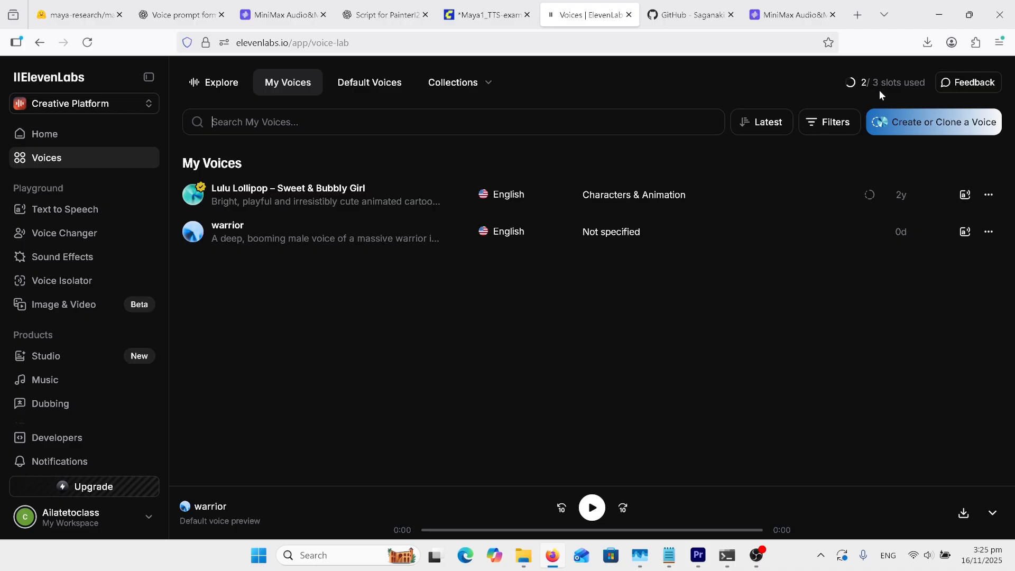
mouse_move(943, 245)
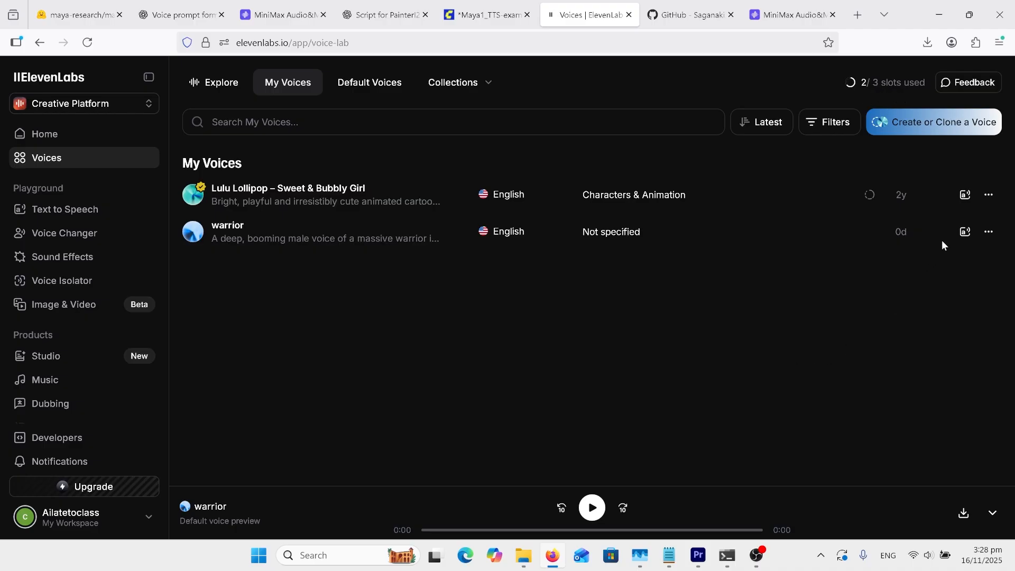
left_click(987, 194)
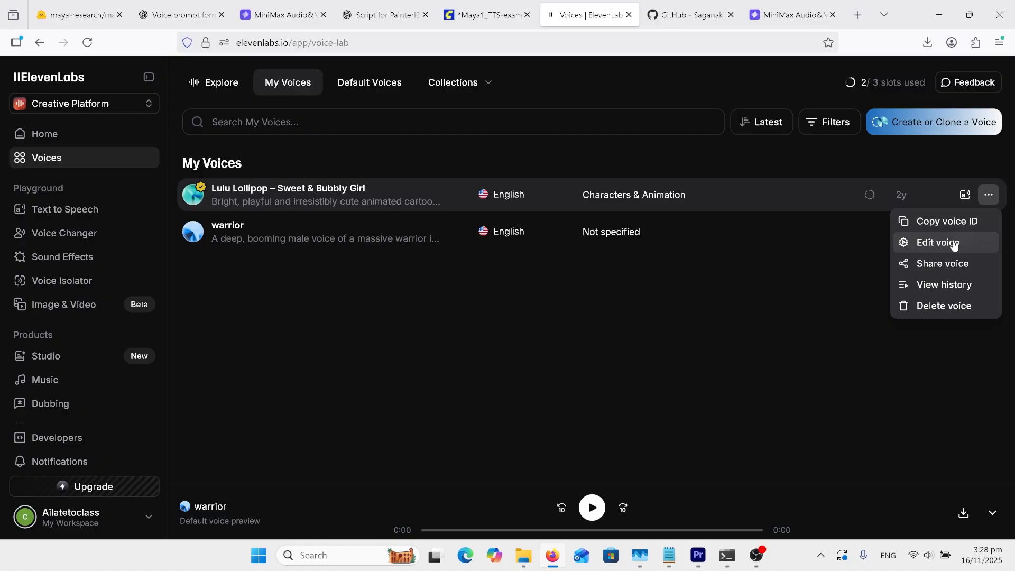
left_click(939, 242)
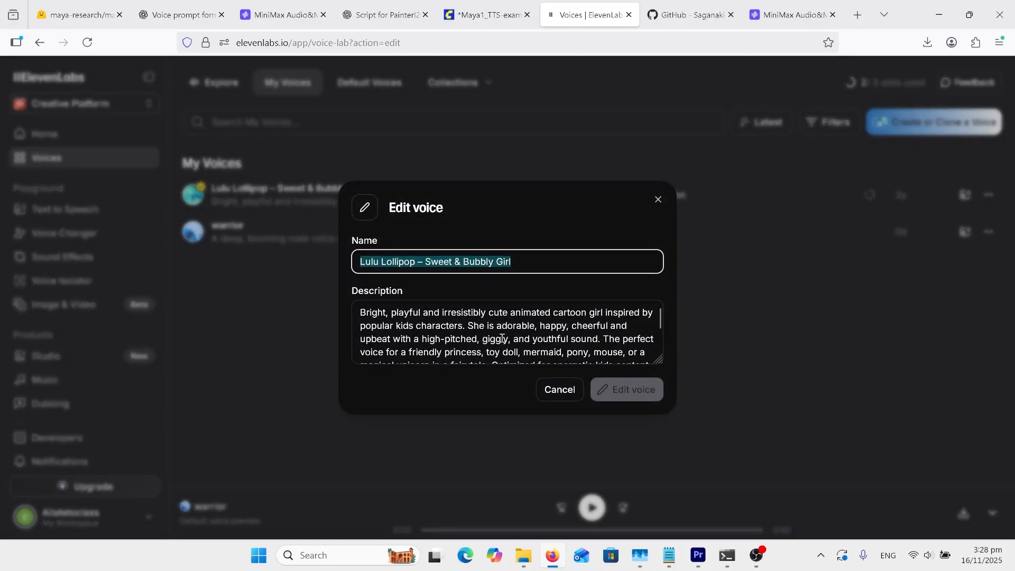
mouse_move(565, 393)
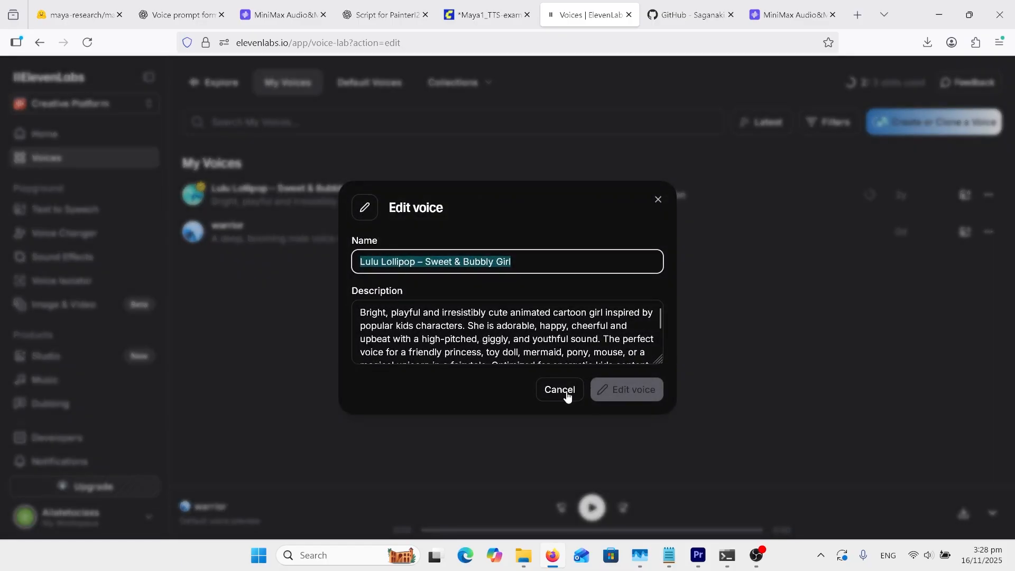
left_click(558, 389)
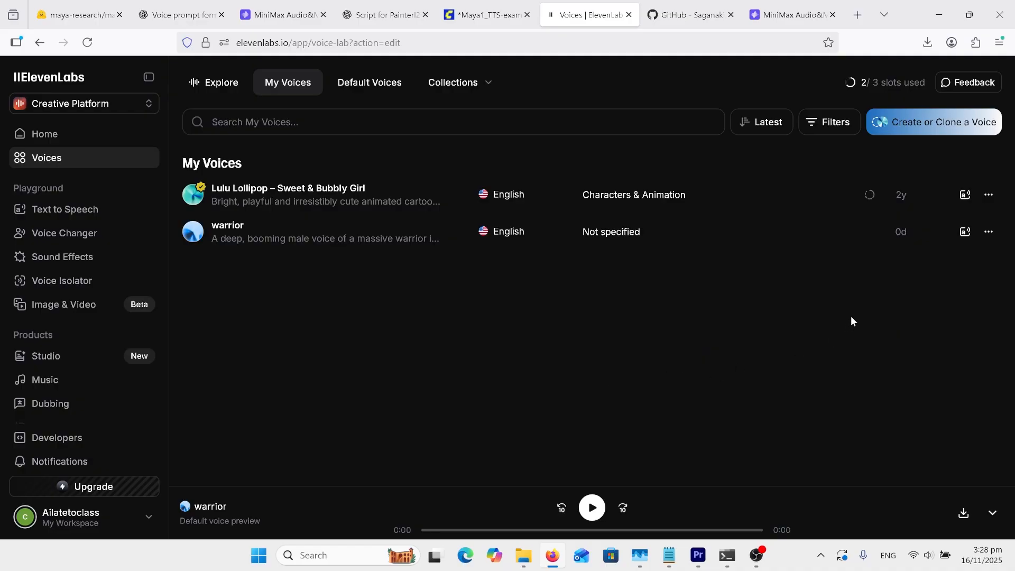
left_click(988, 193)
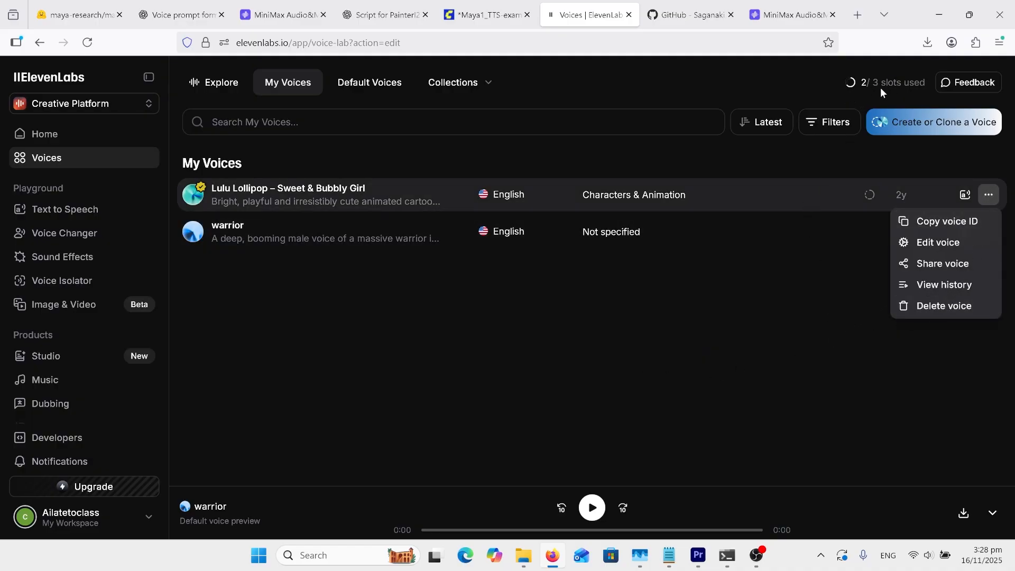
mouse_move(873, 95)
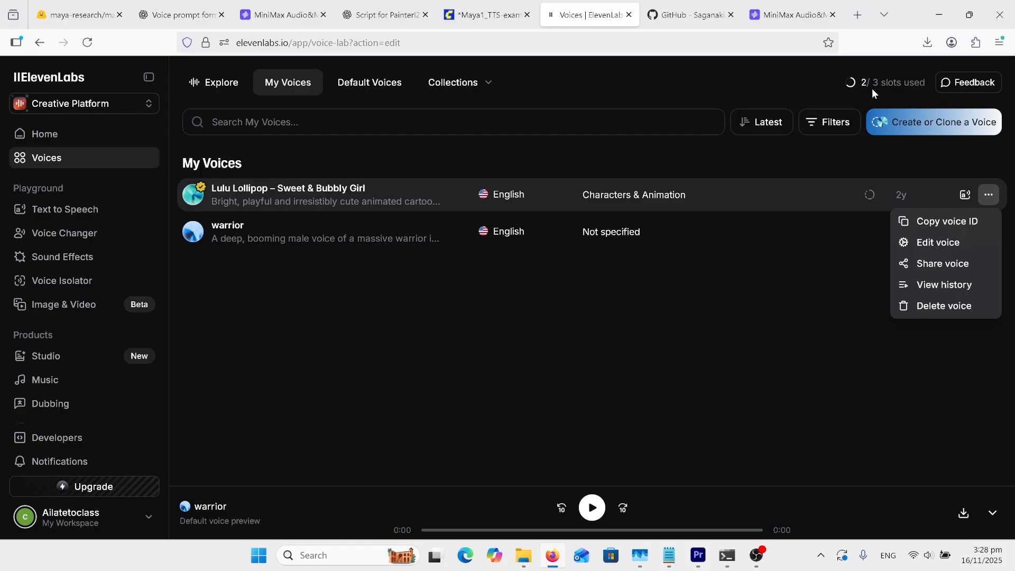
left_click(484, 14)
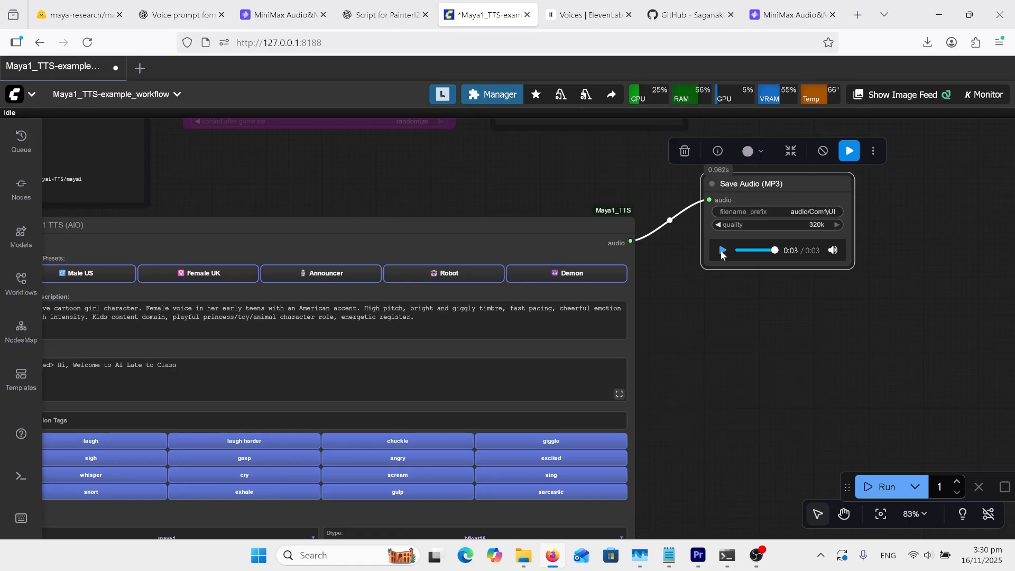
Play the three-second cartoon girl clip in the Save Audio (MP3) node.
left_click(721, 251)
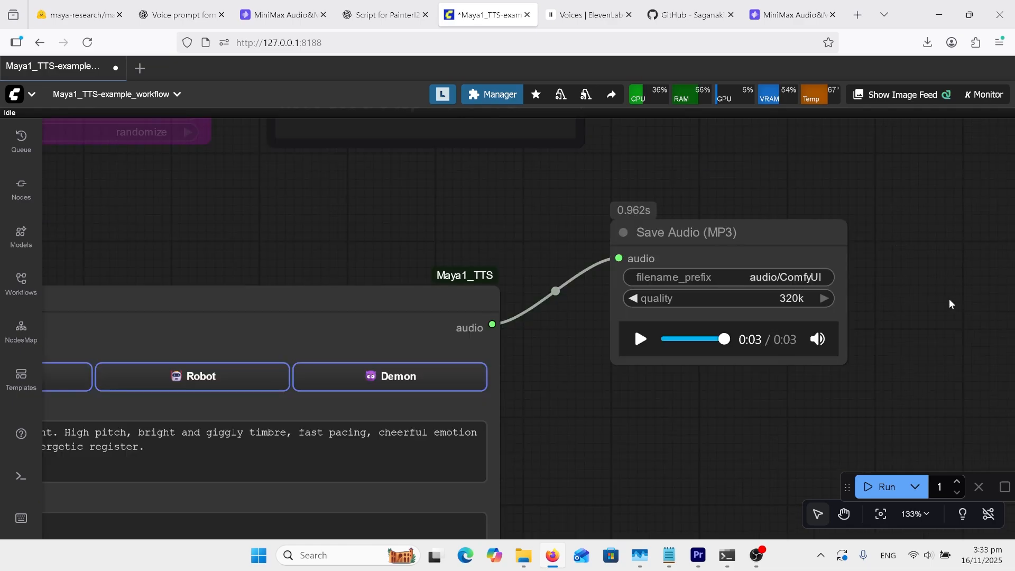
mouse_move(824, 385)
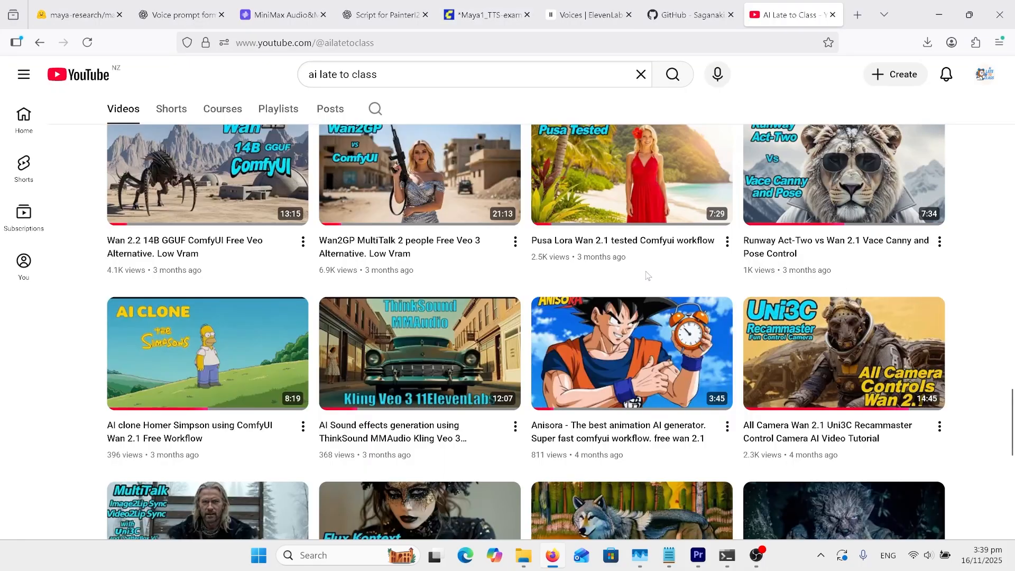
mouse_move(418, 356)
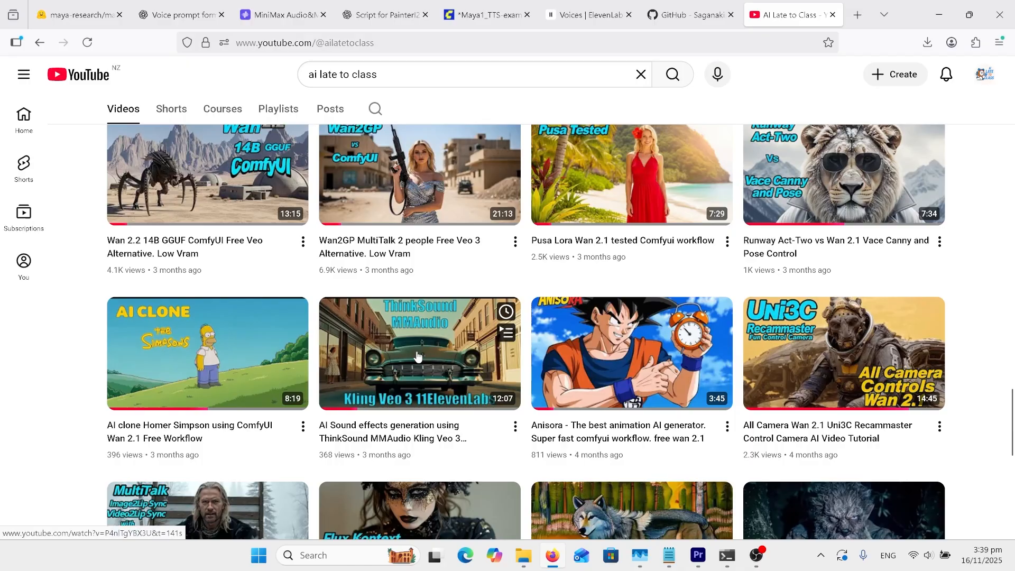
mouse_move(419, 352)
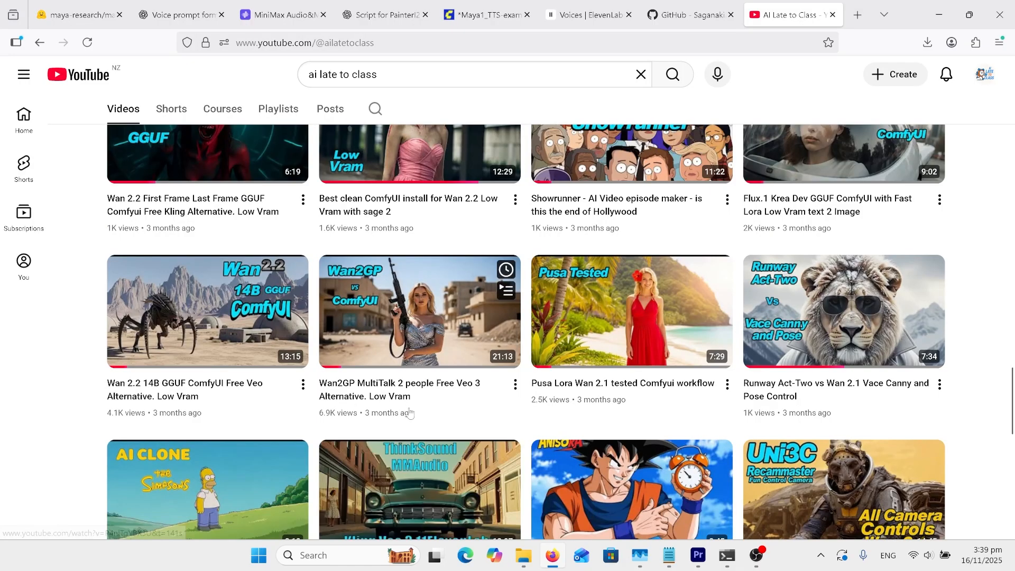
scroll("down", 3)
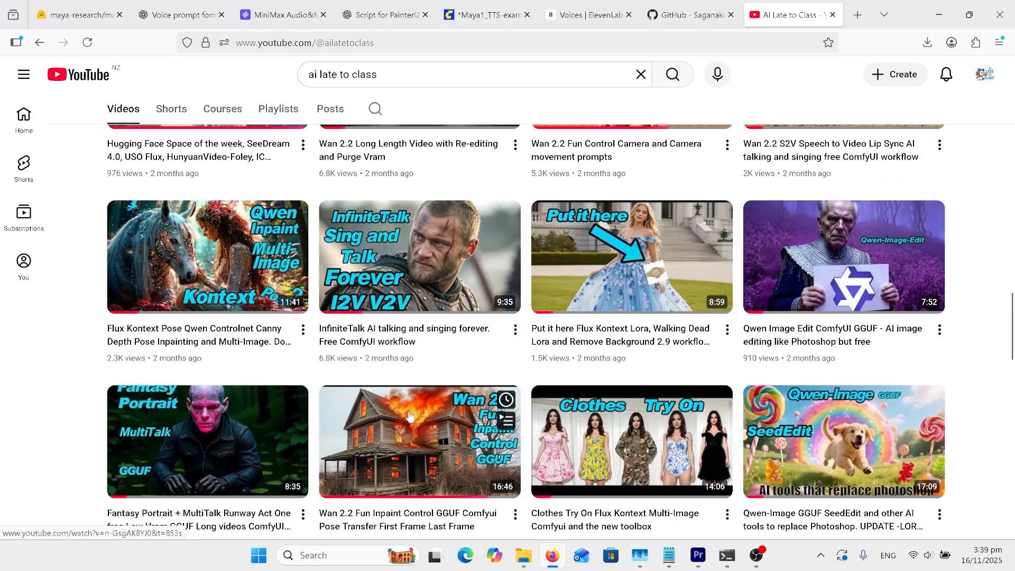
mouse_move(404, 268)
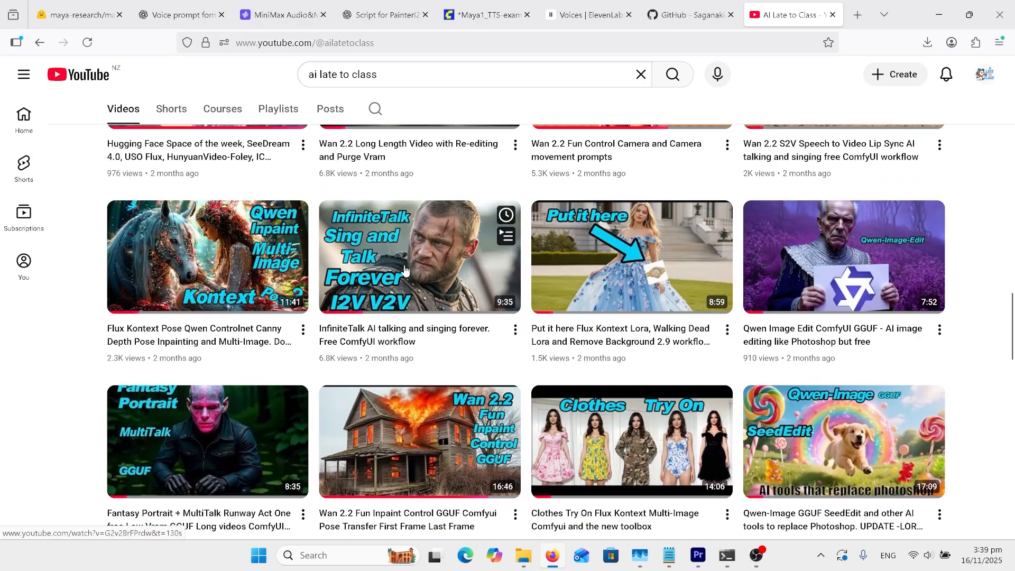
scroll("down", 3)
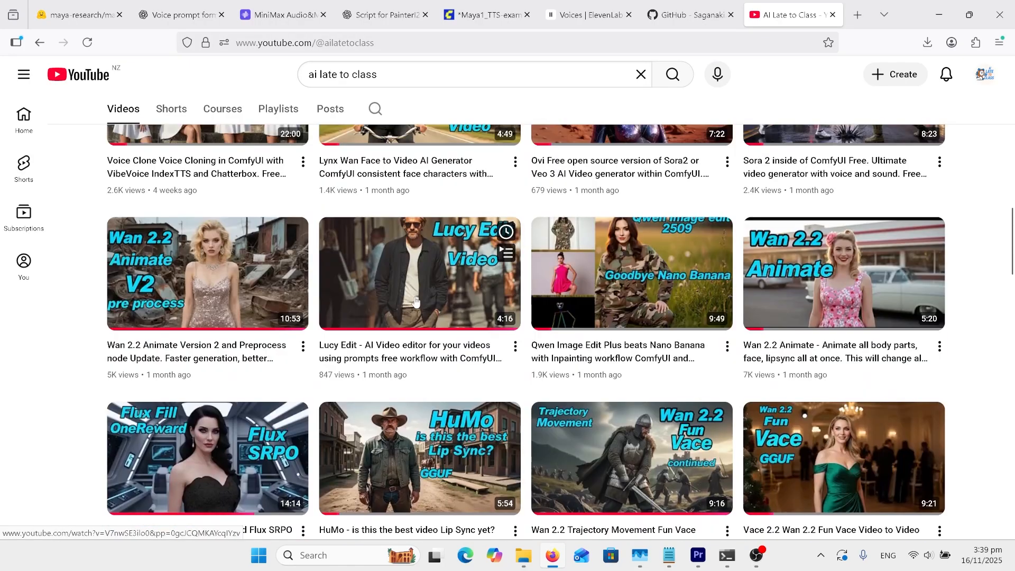
scroll("up", 3)
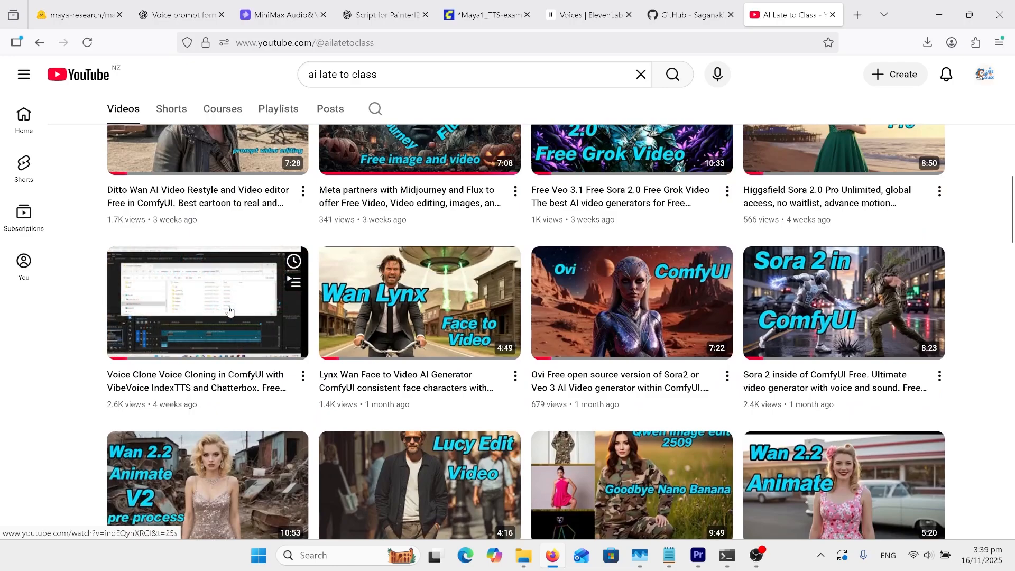